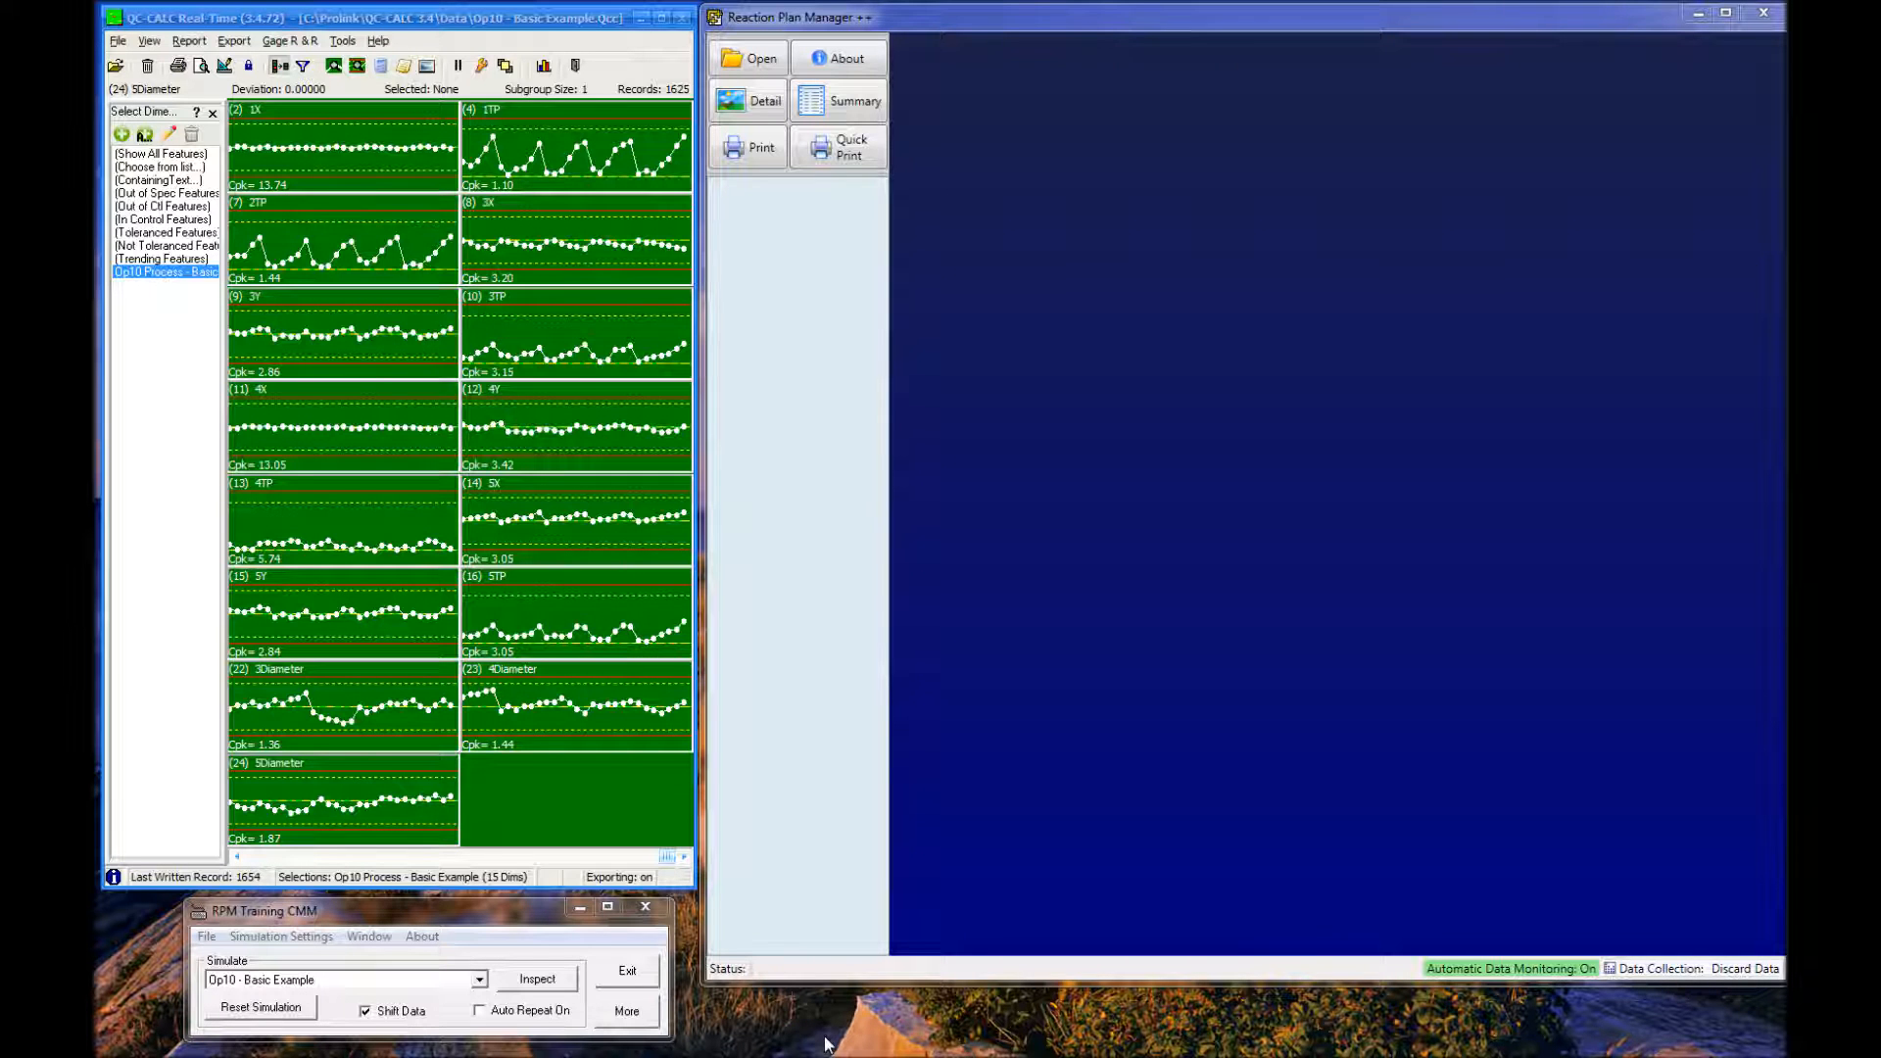
Expand the Simulate dropdown to list the available reaction plans.
{"action": "left_click", "coordinate": [510, 617]}
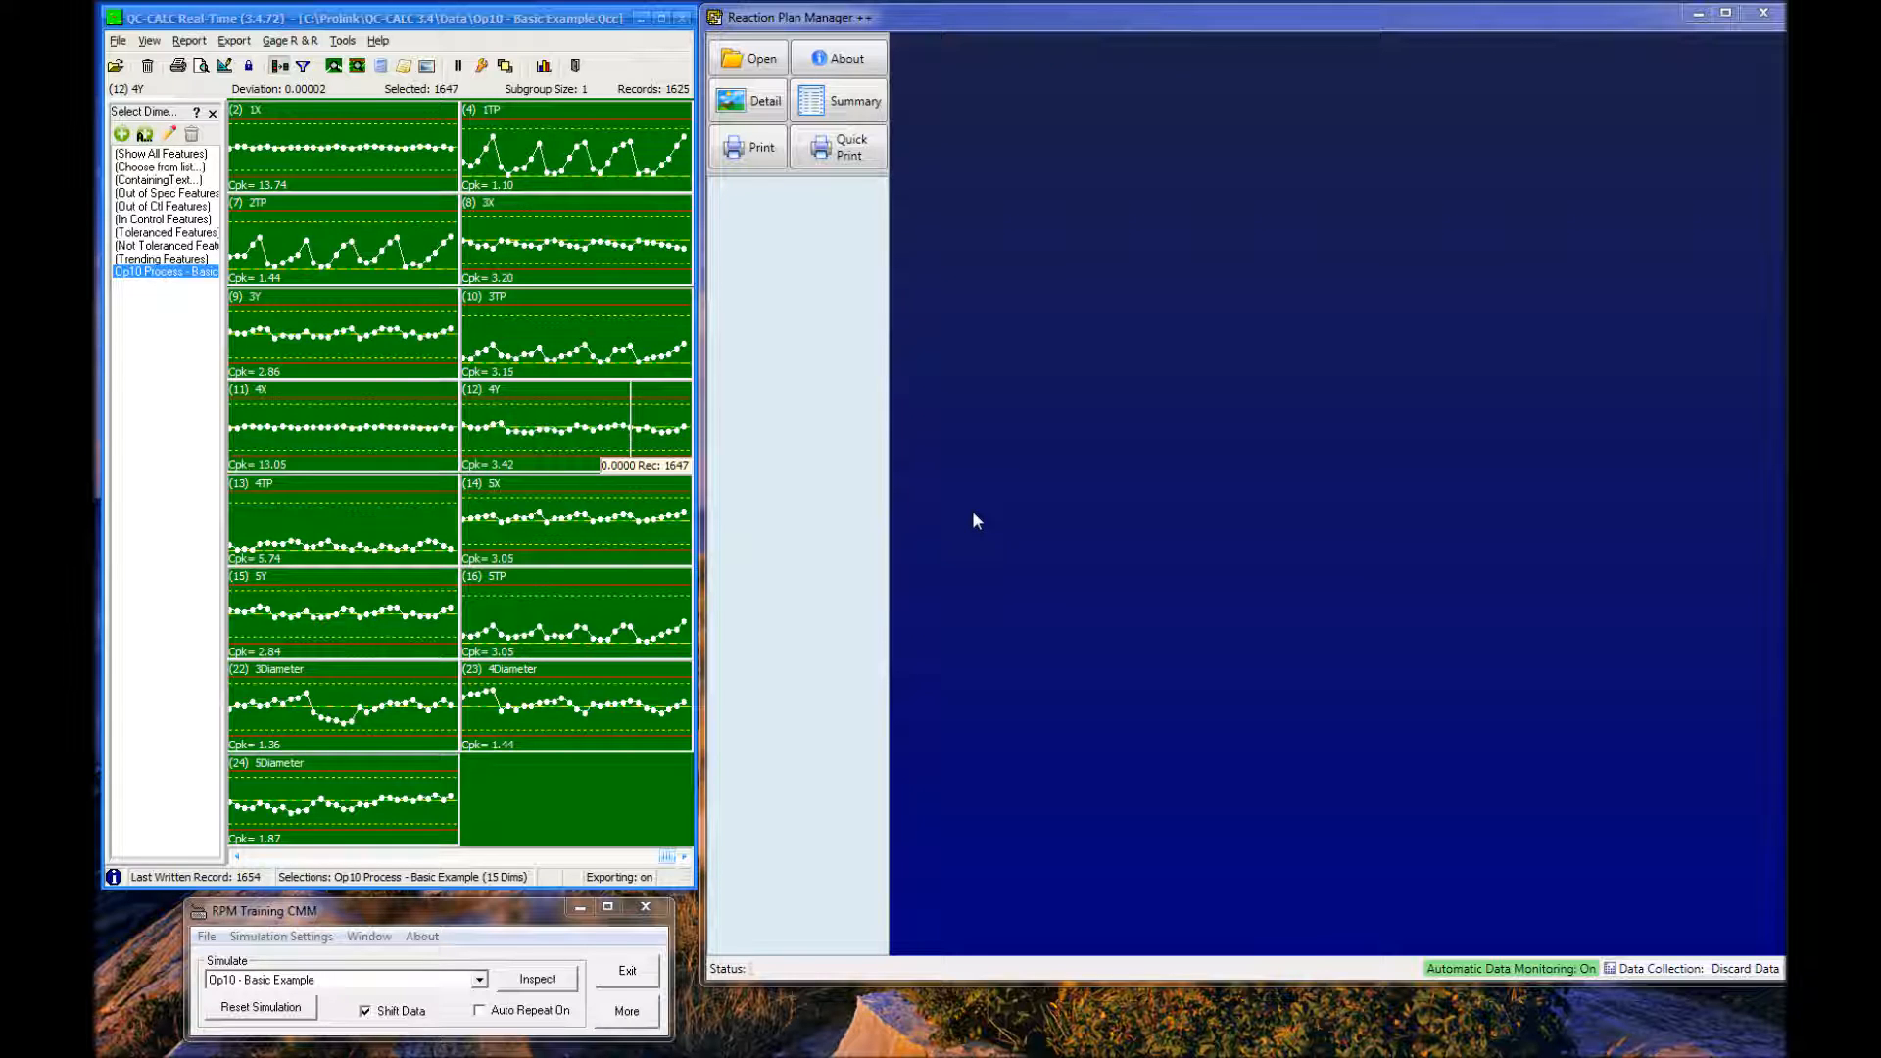
{"action": "mouse_move", "coordinate": [1003, 525]}
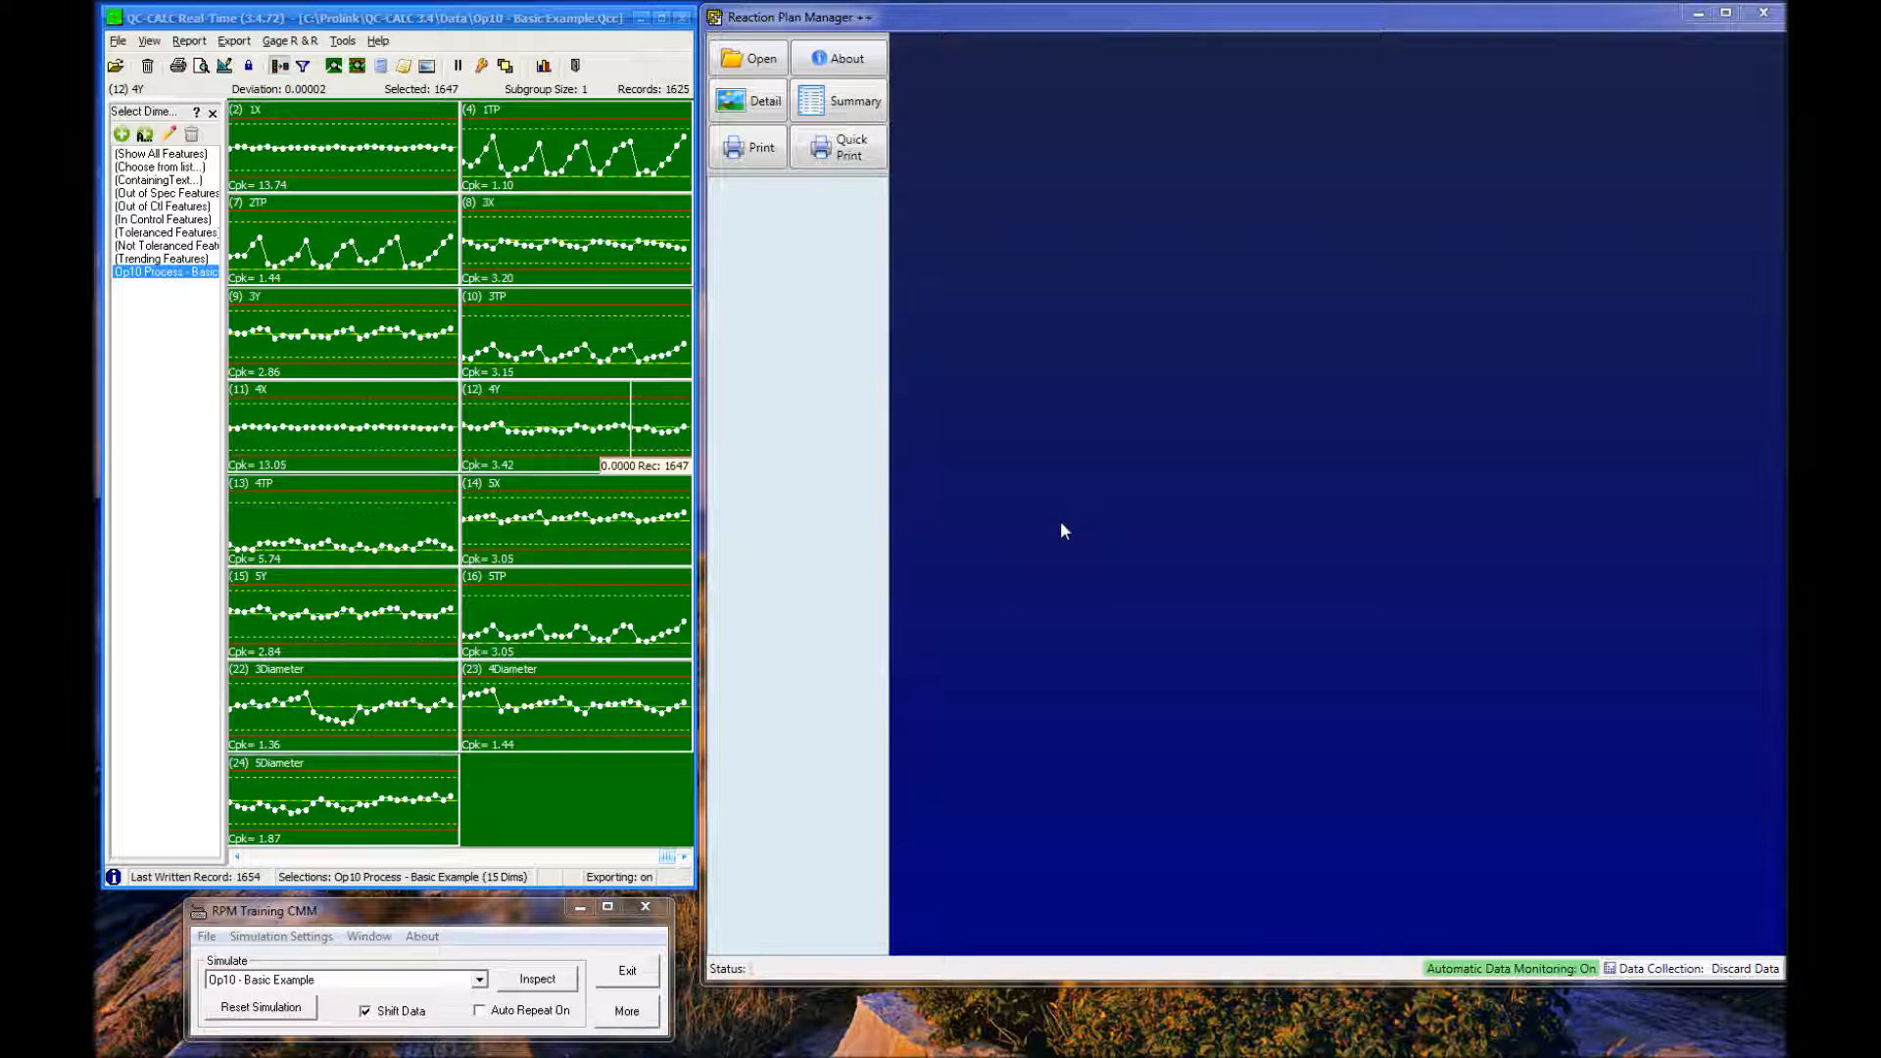
{"action": "mouse_move", "coordinate": [1104, 541]}
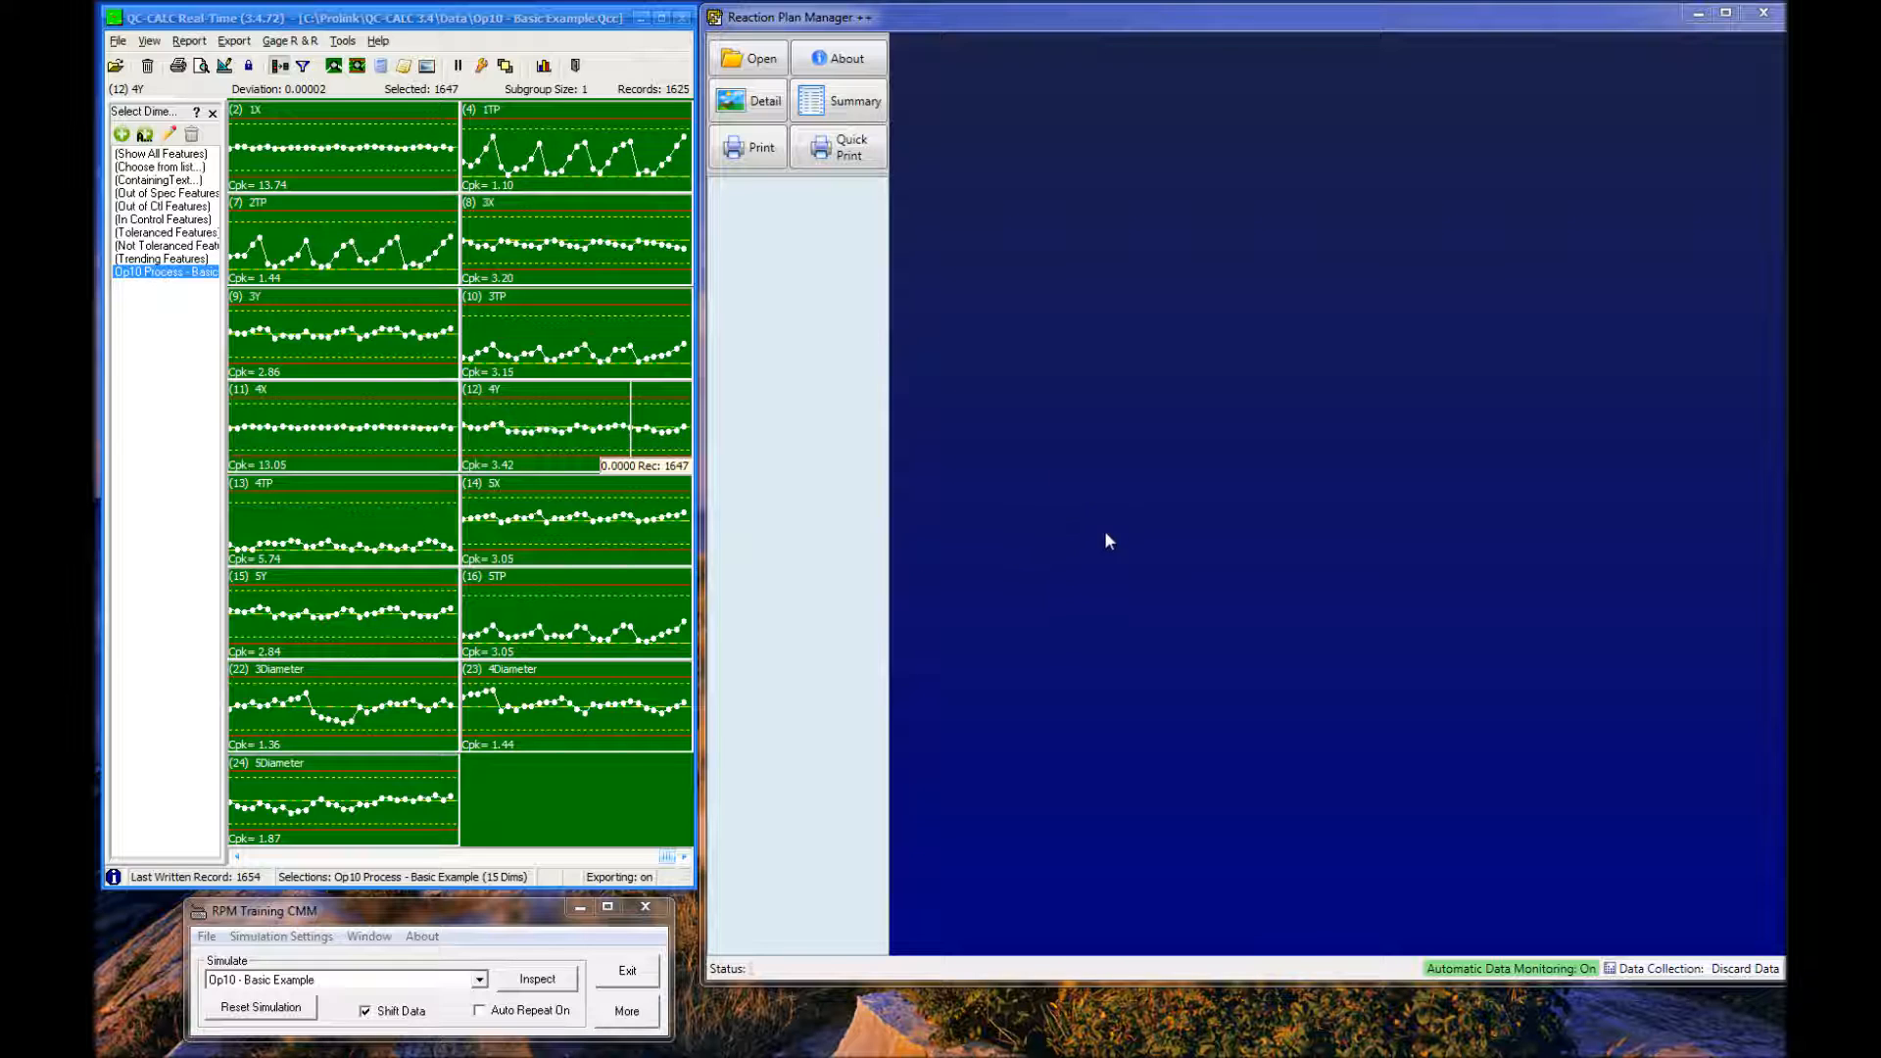
{"action": "mouse_move", "coordinate": [1057, 484]}
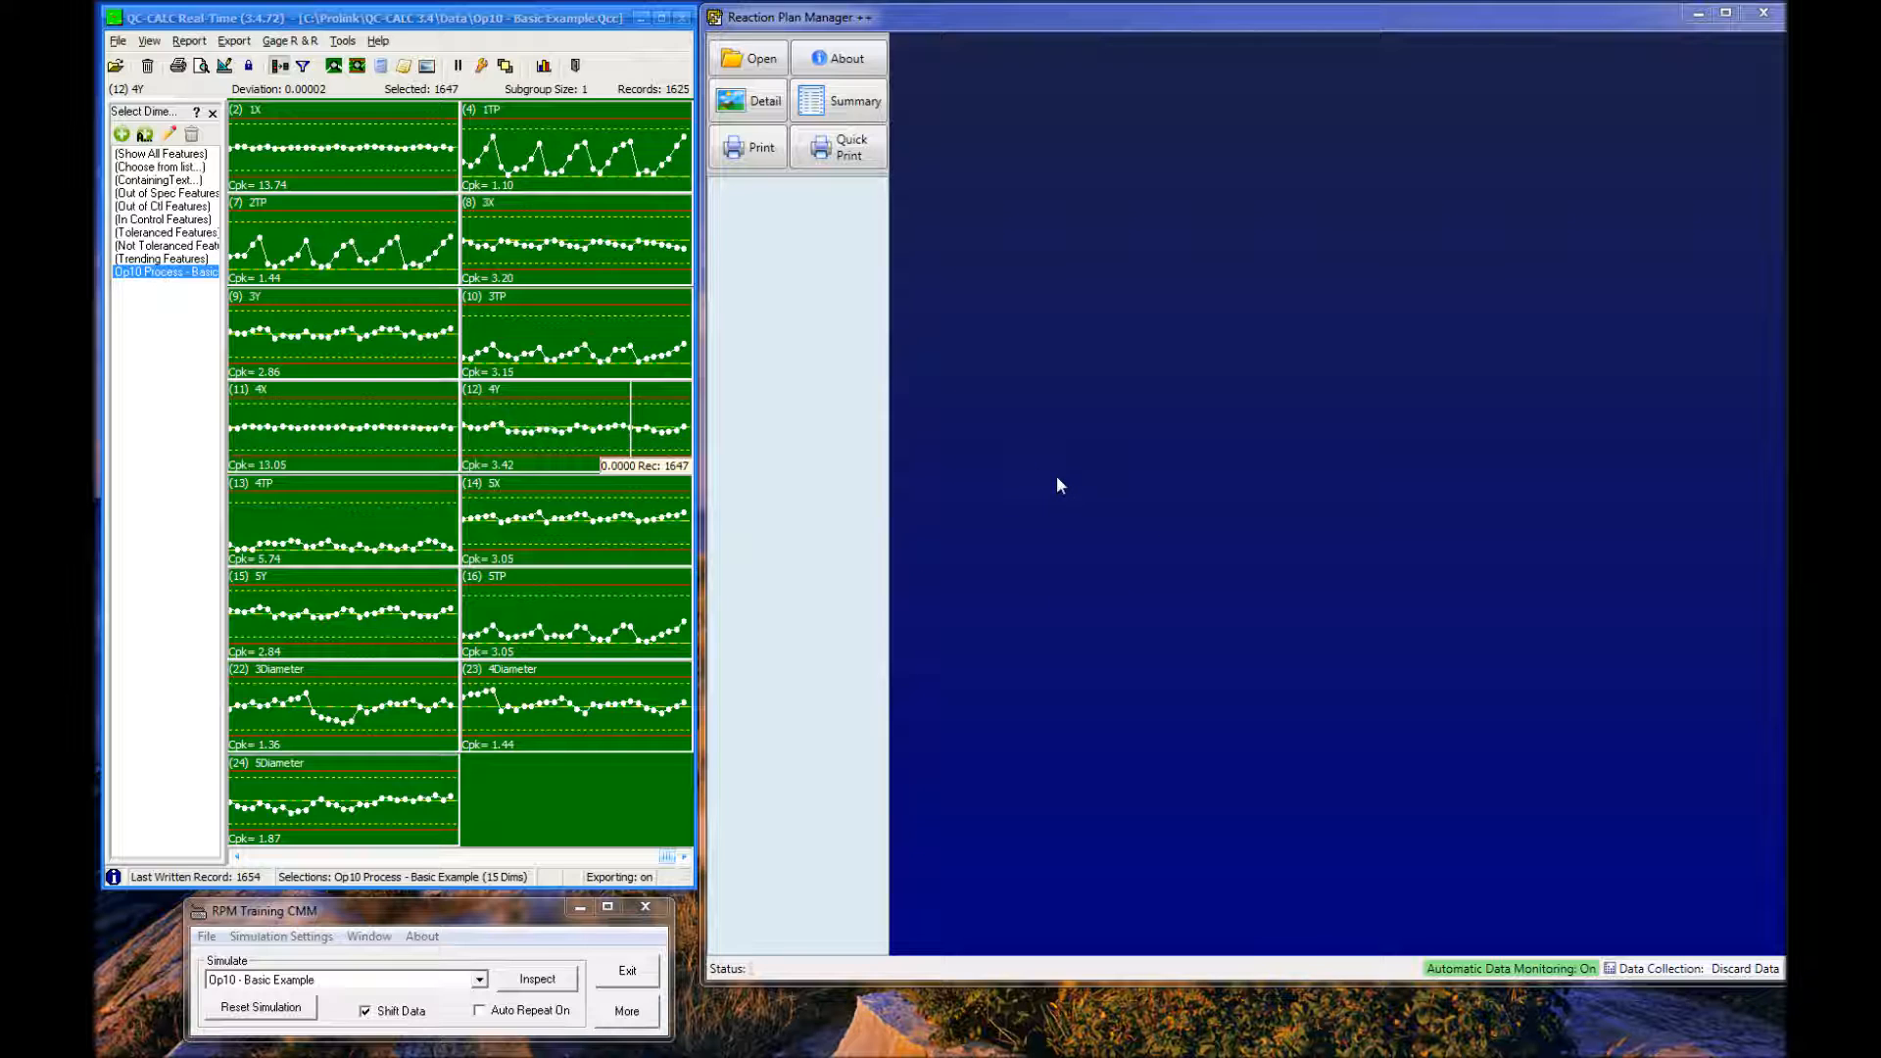
{"action": "mouse_move", "coordinate": [1058, 482]}
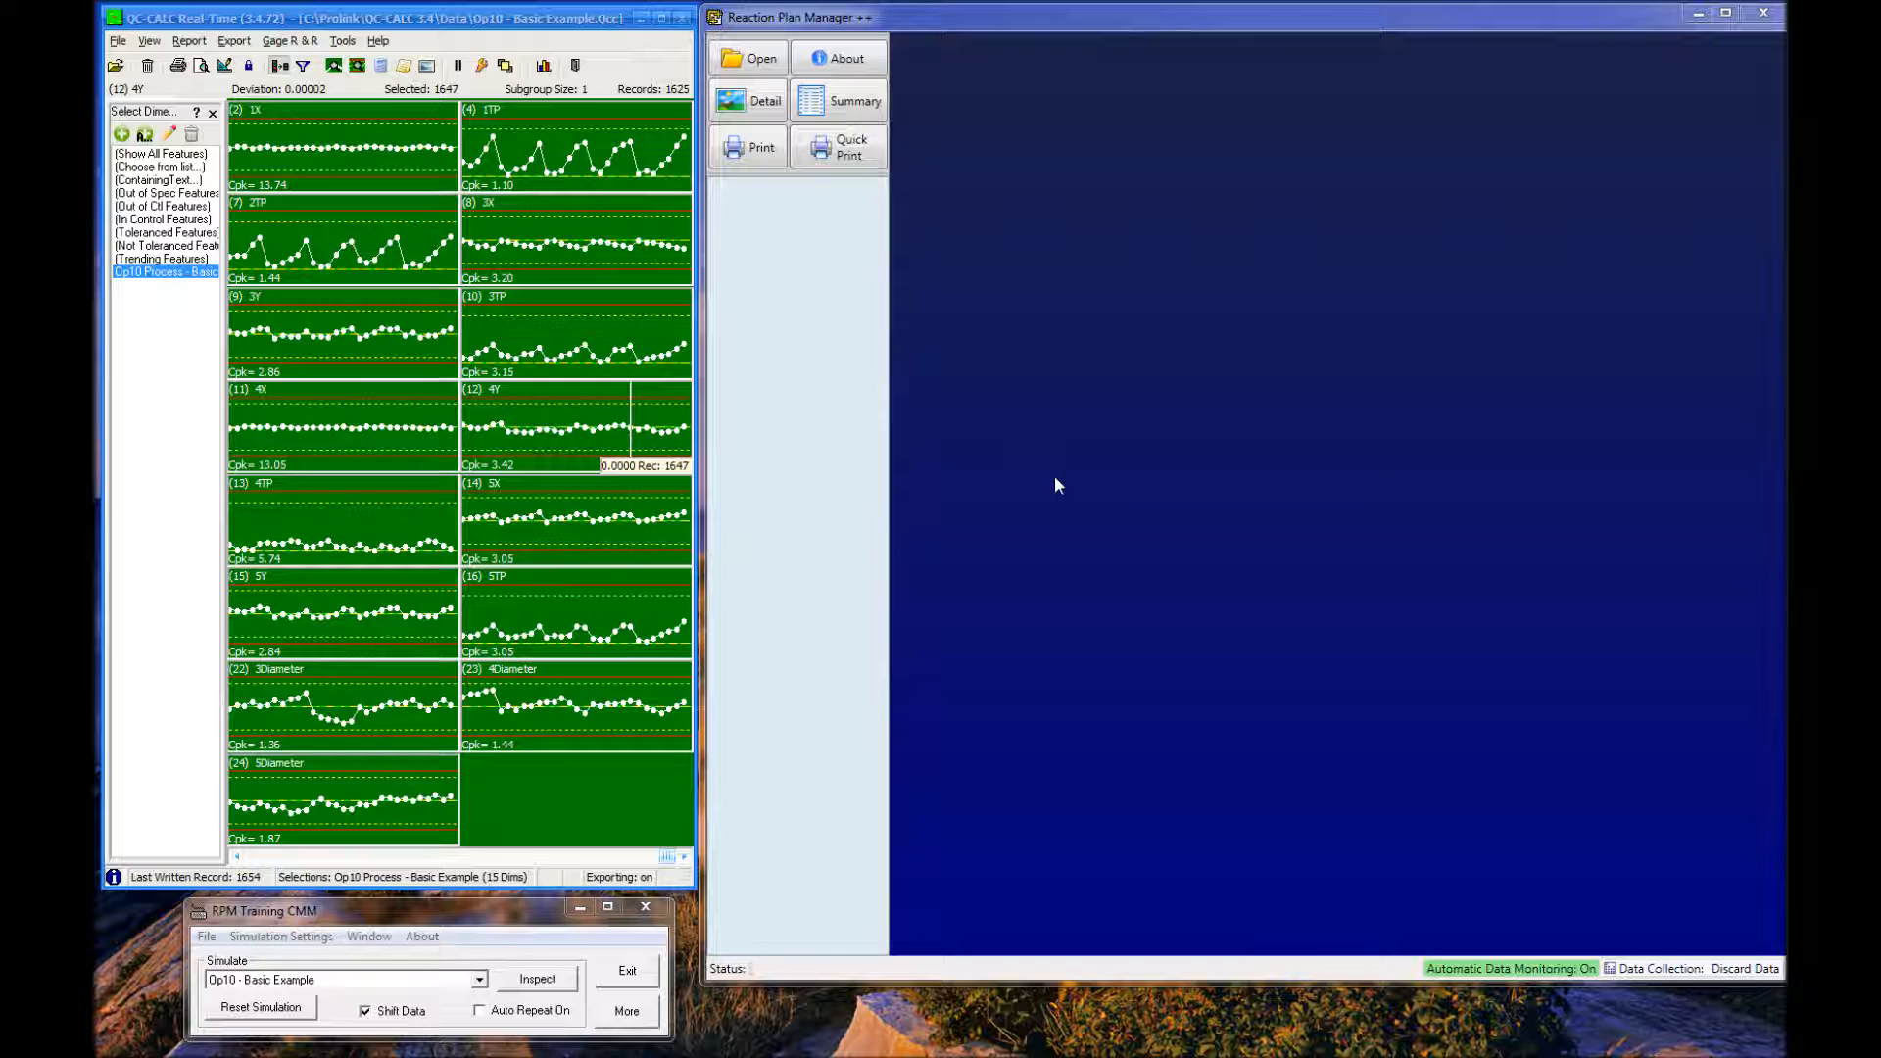
{"action": "mouse_move", "coordinate": [936, 304]}
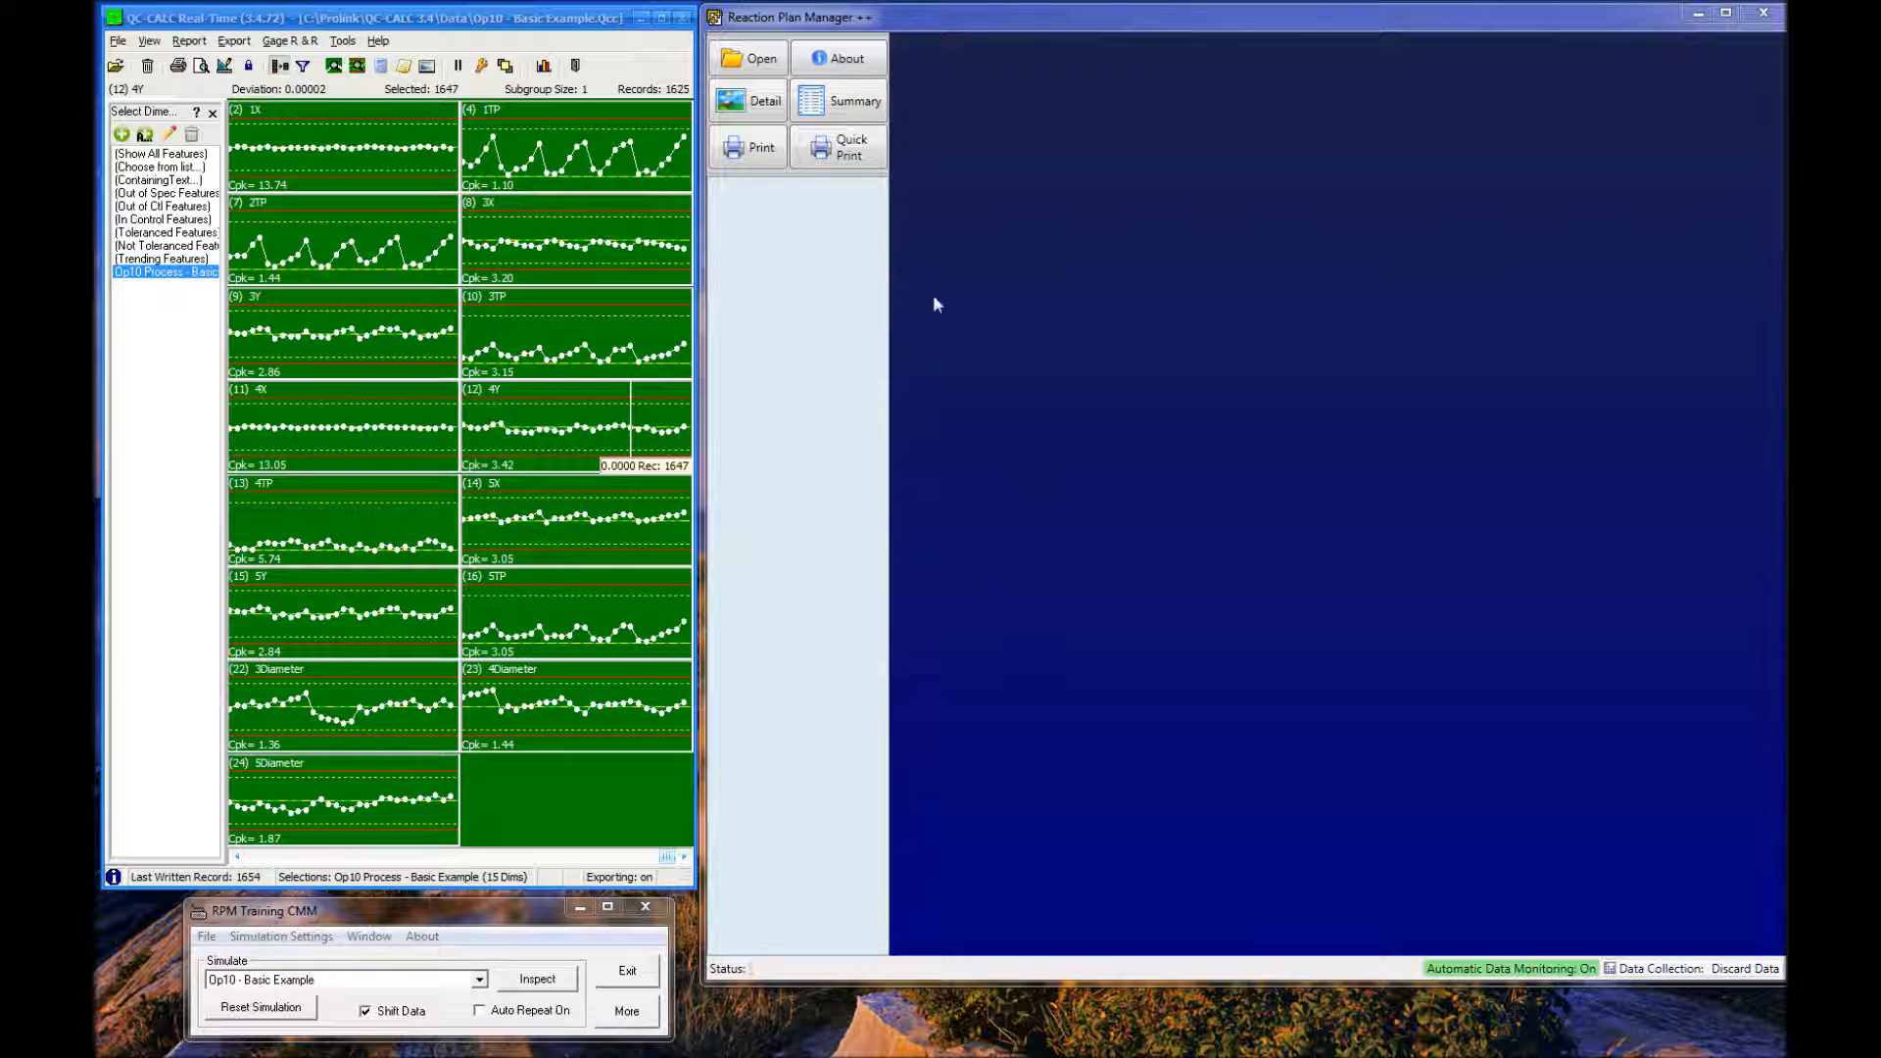
{"action": "mouse_move", "coordinate": [1129, 441]}
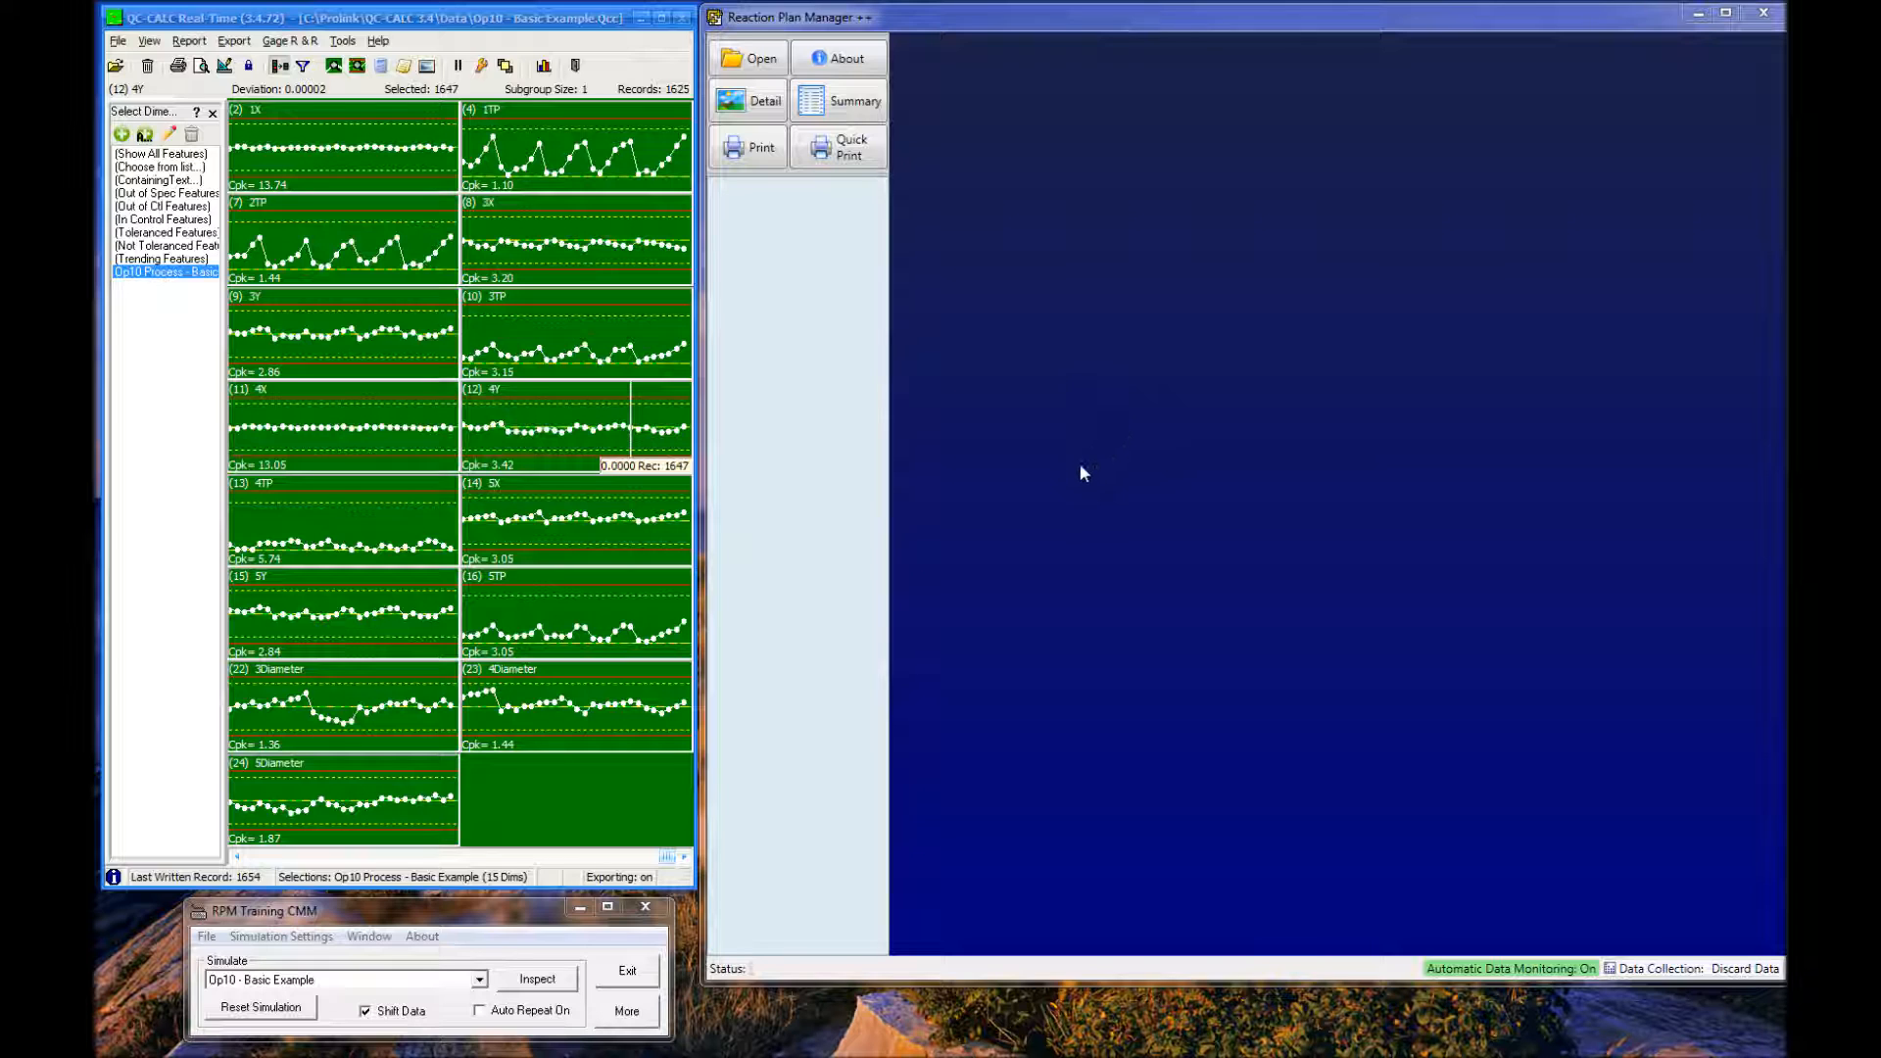
{"action": "mouse_move", "coordinate": [1077, 474]}
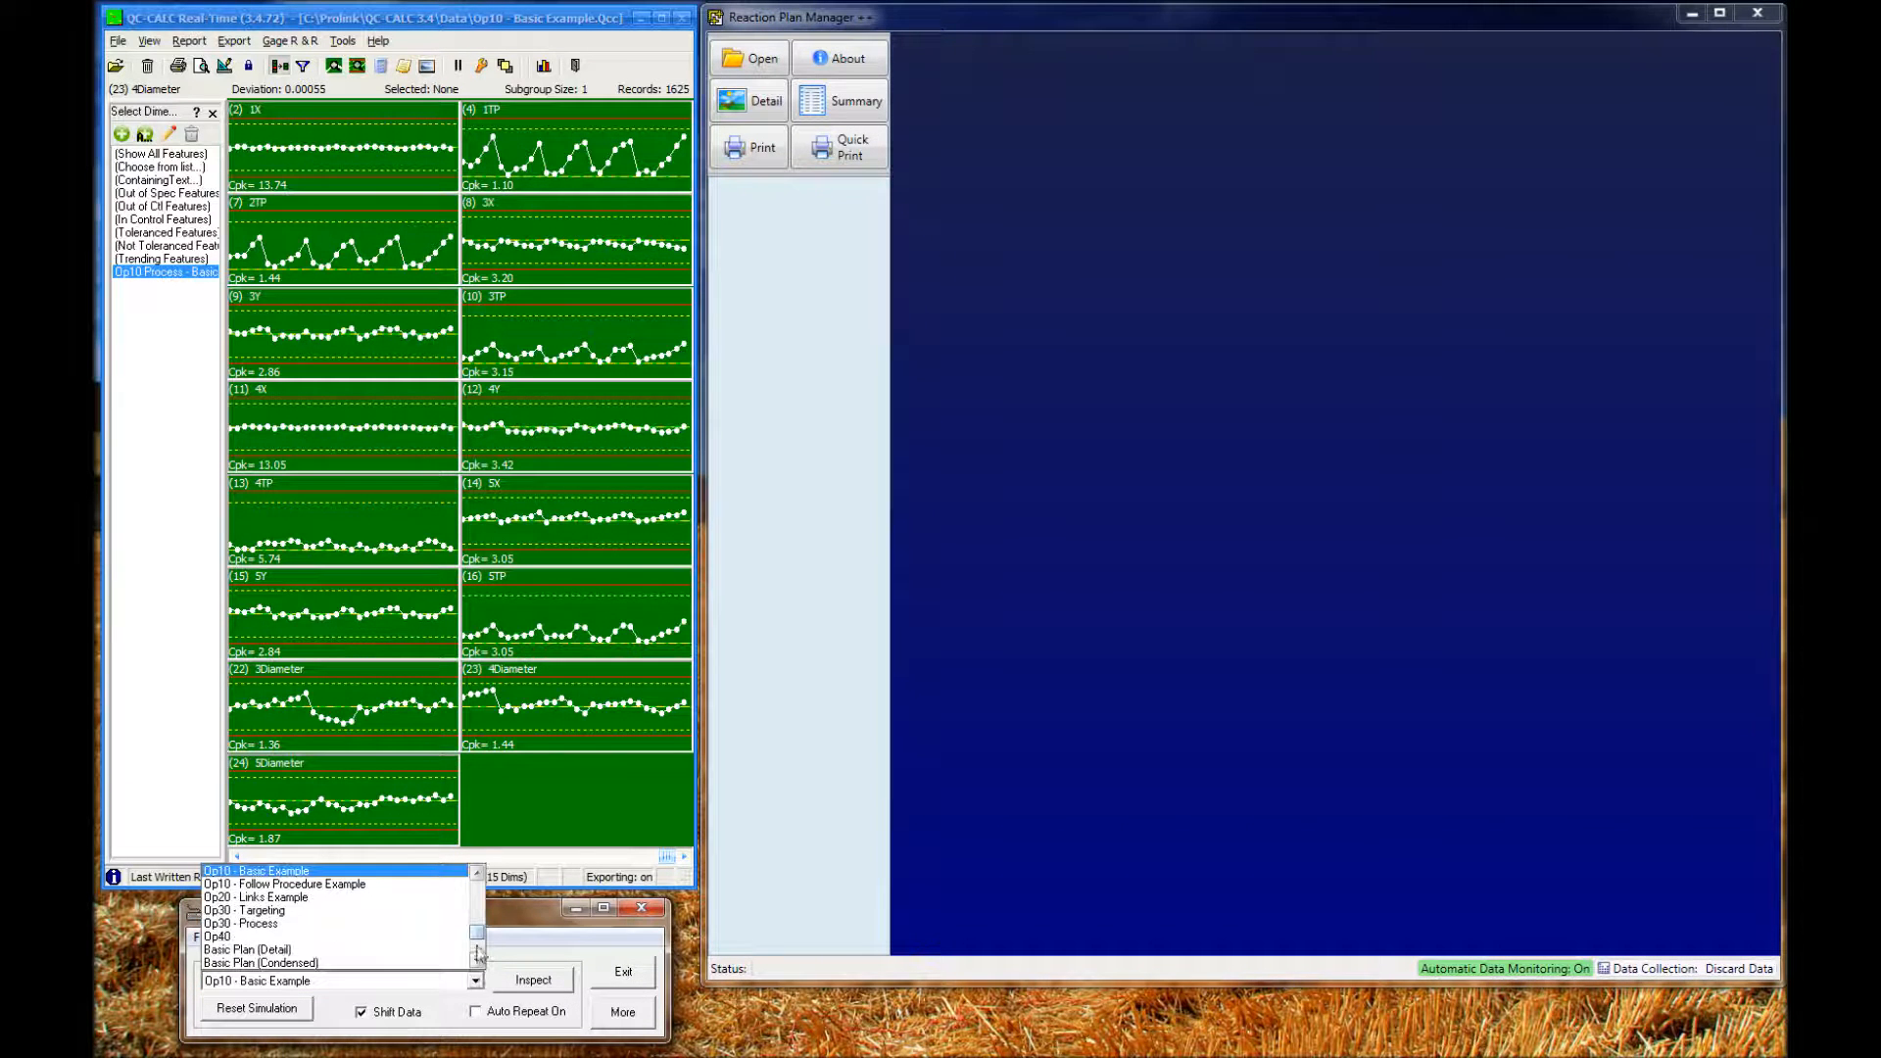
Choose the Op30 - Process plan so its Machine A height page loads.
{"action": "left_click", "coordinate": [243, 909]}
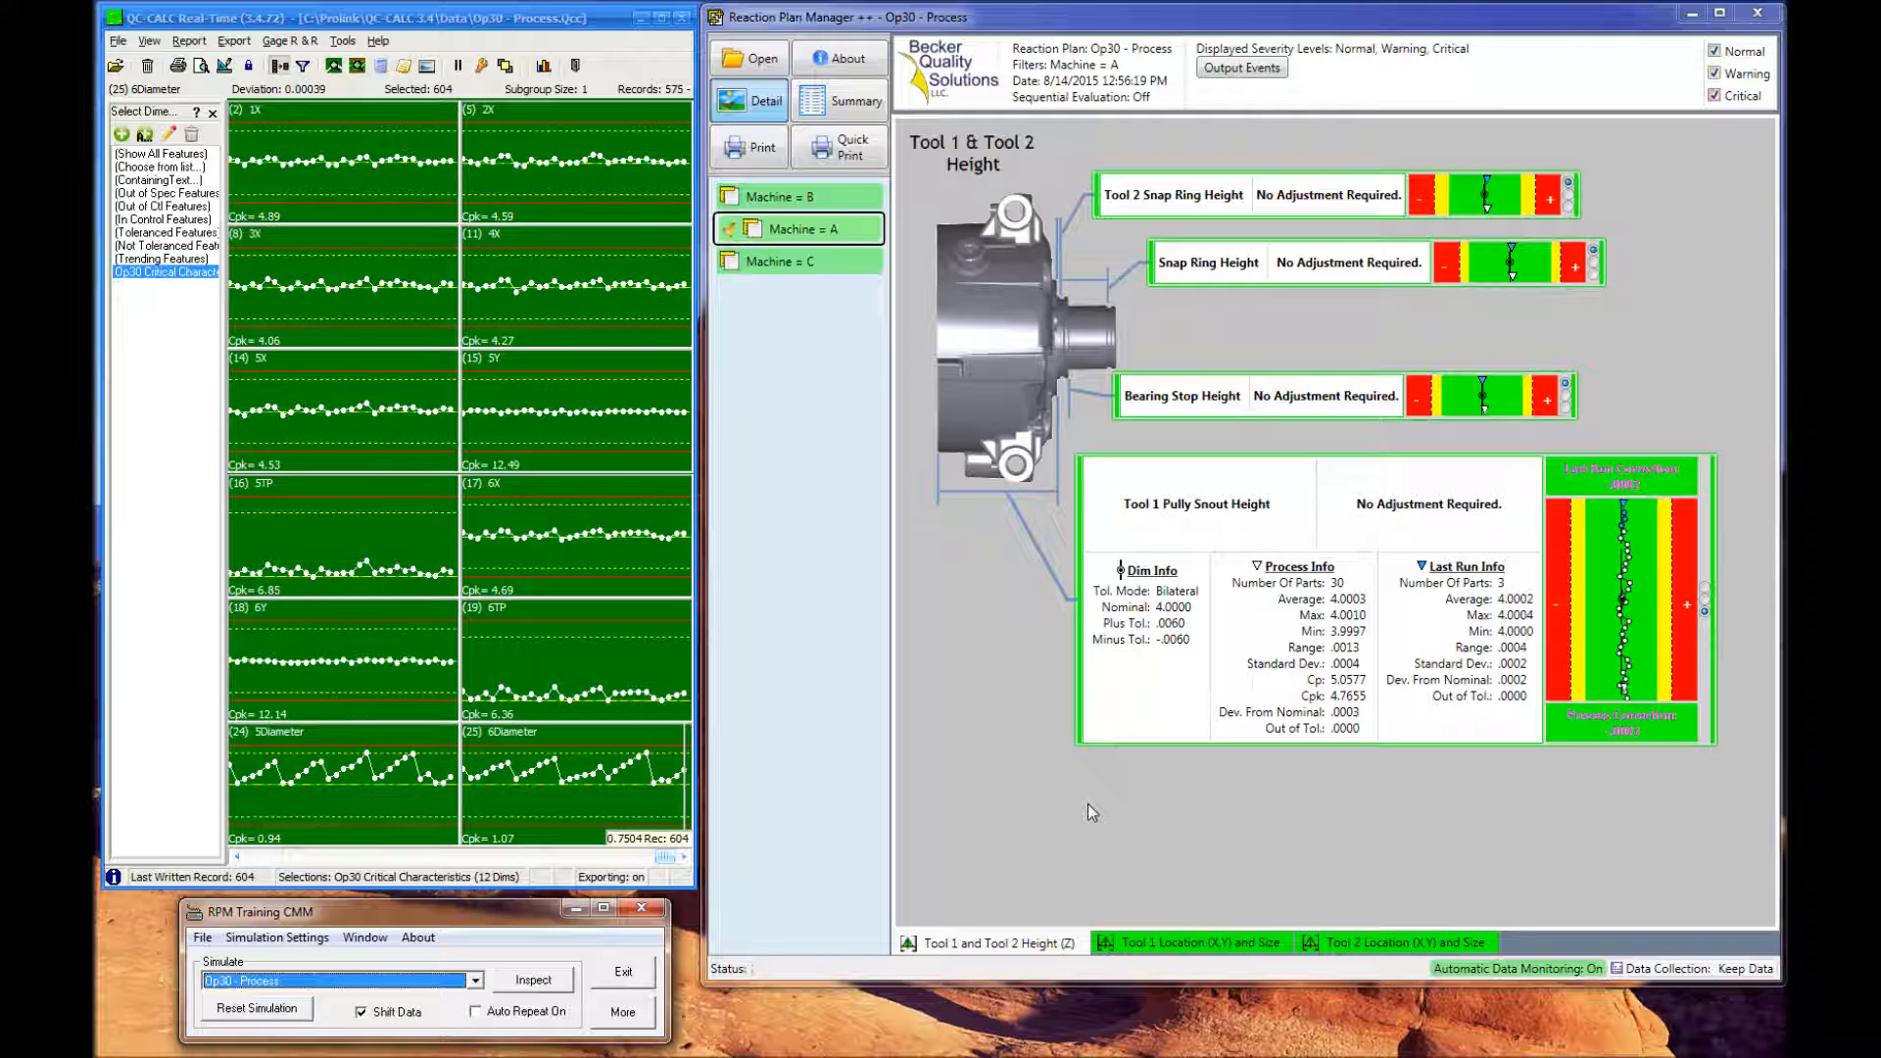
{"action": "mouse_move", "coordinate": [1085, 815]}
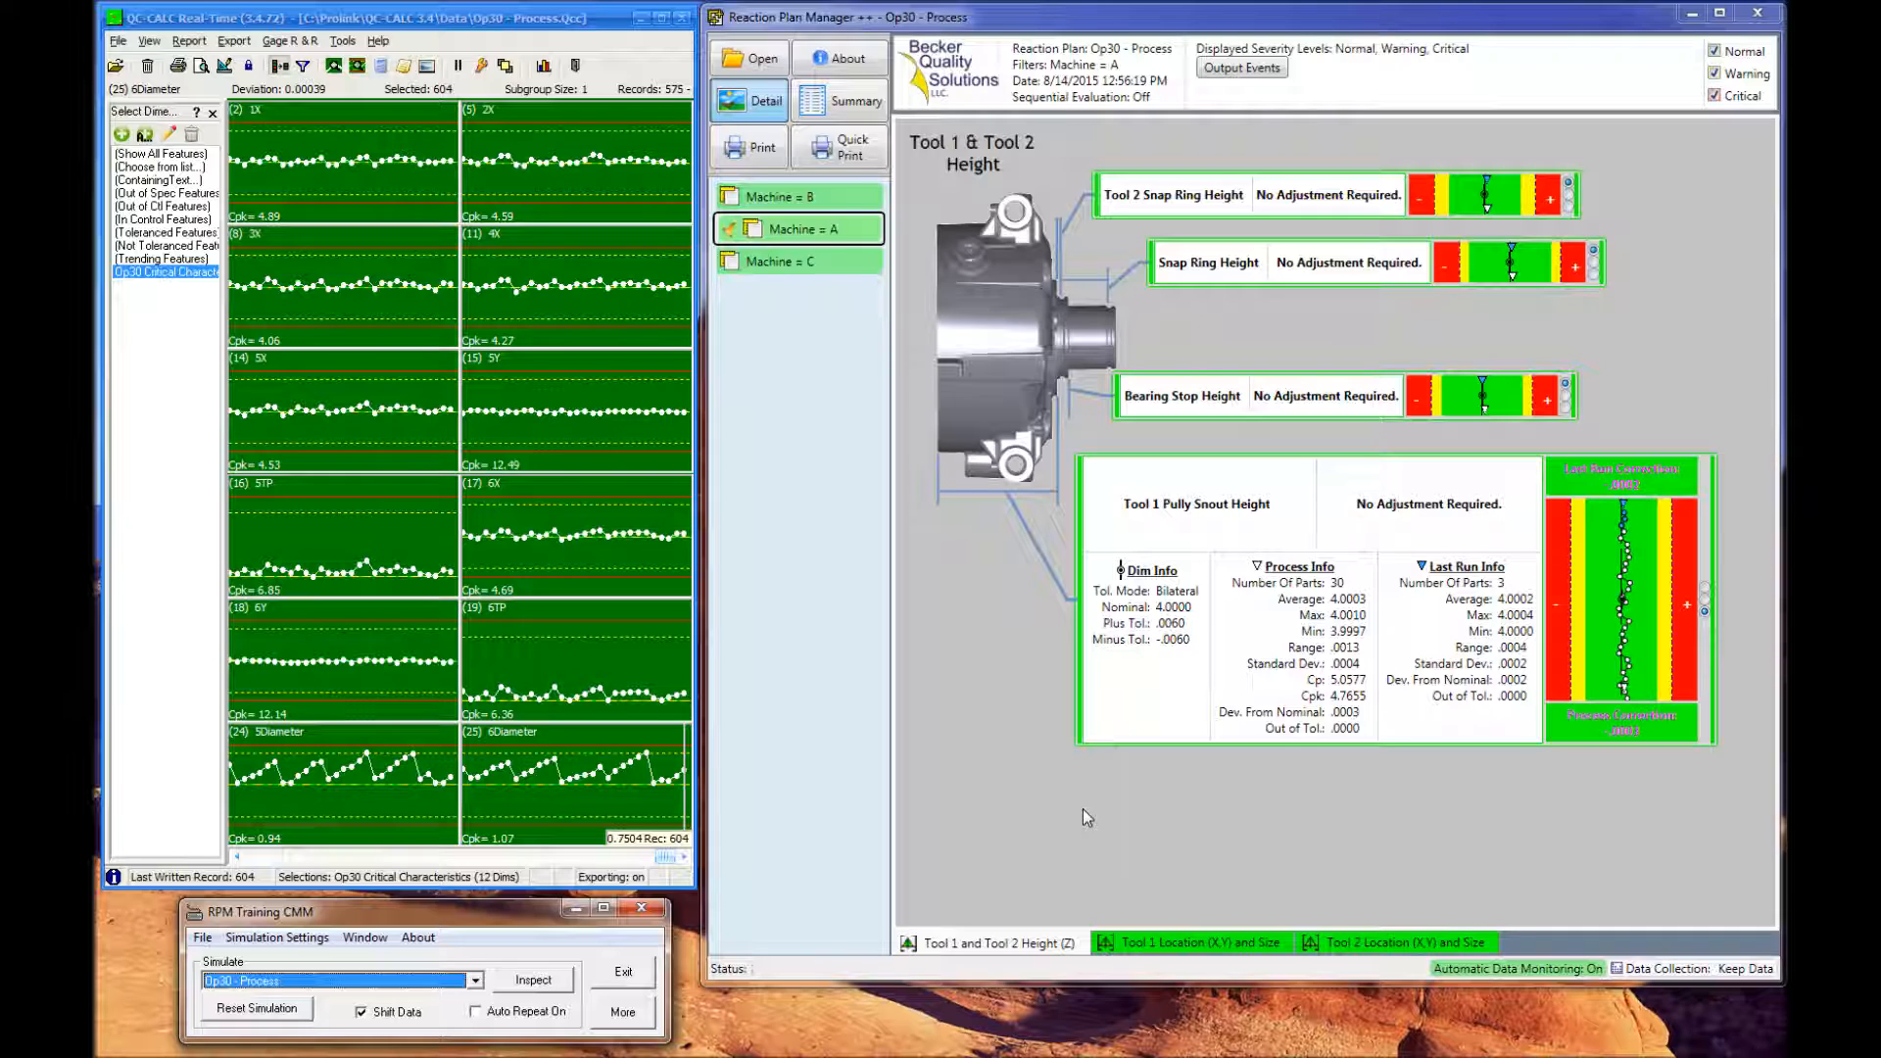
{"action": "mouse_move", "coordinate": [825, 967]}
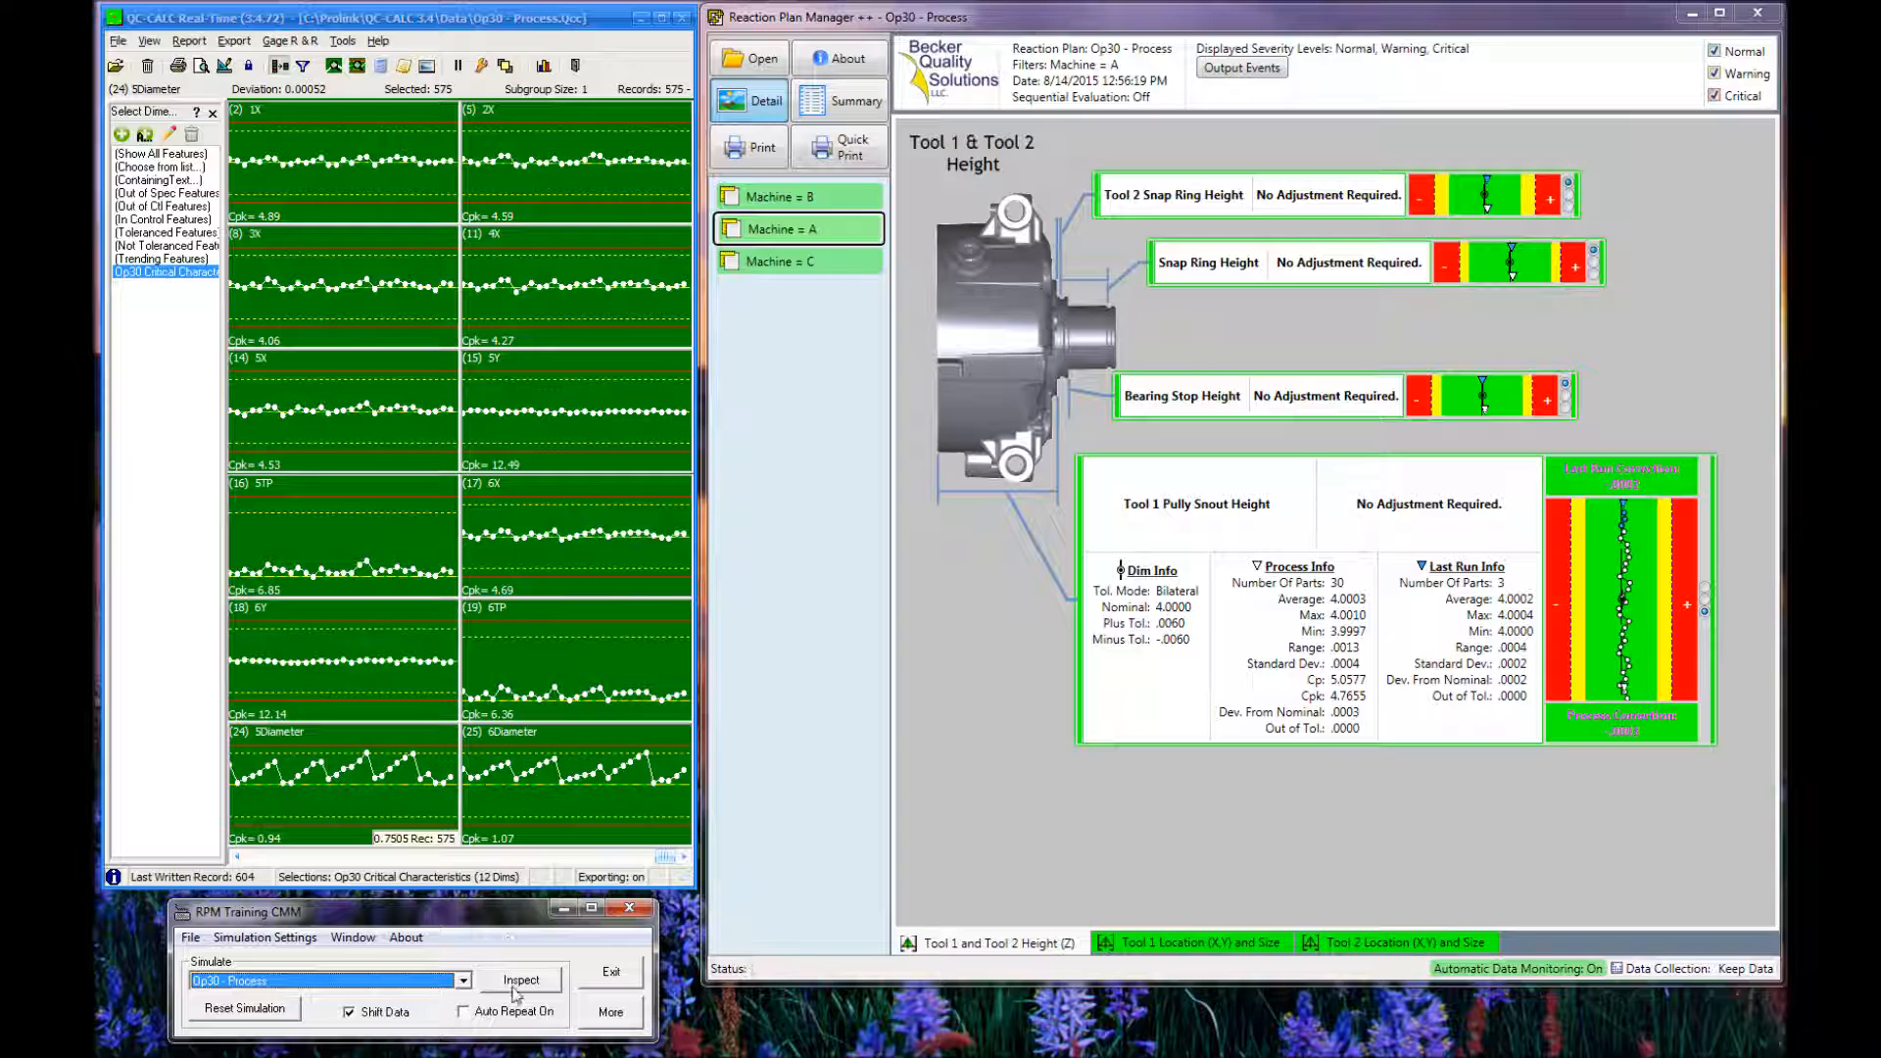
Run four simulated part inspections for Op30 until a Tool 1 Location warning appears.
{"action": "left_click", "coordinate": [521, 979]}
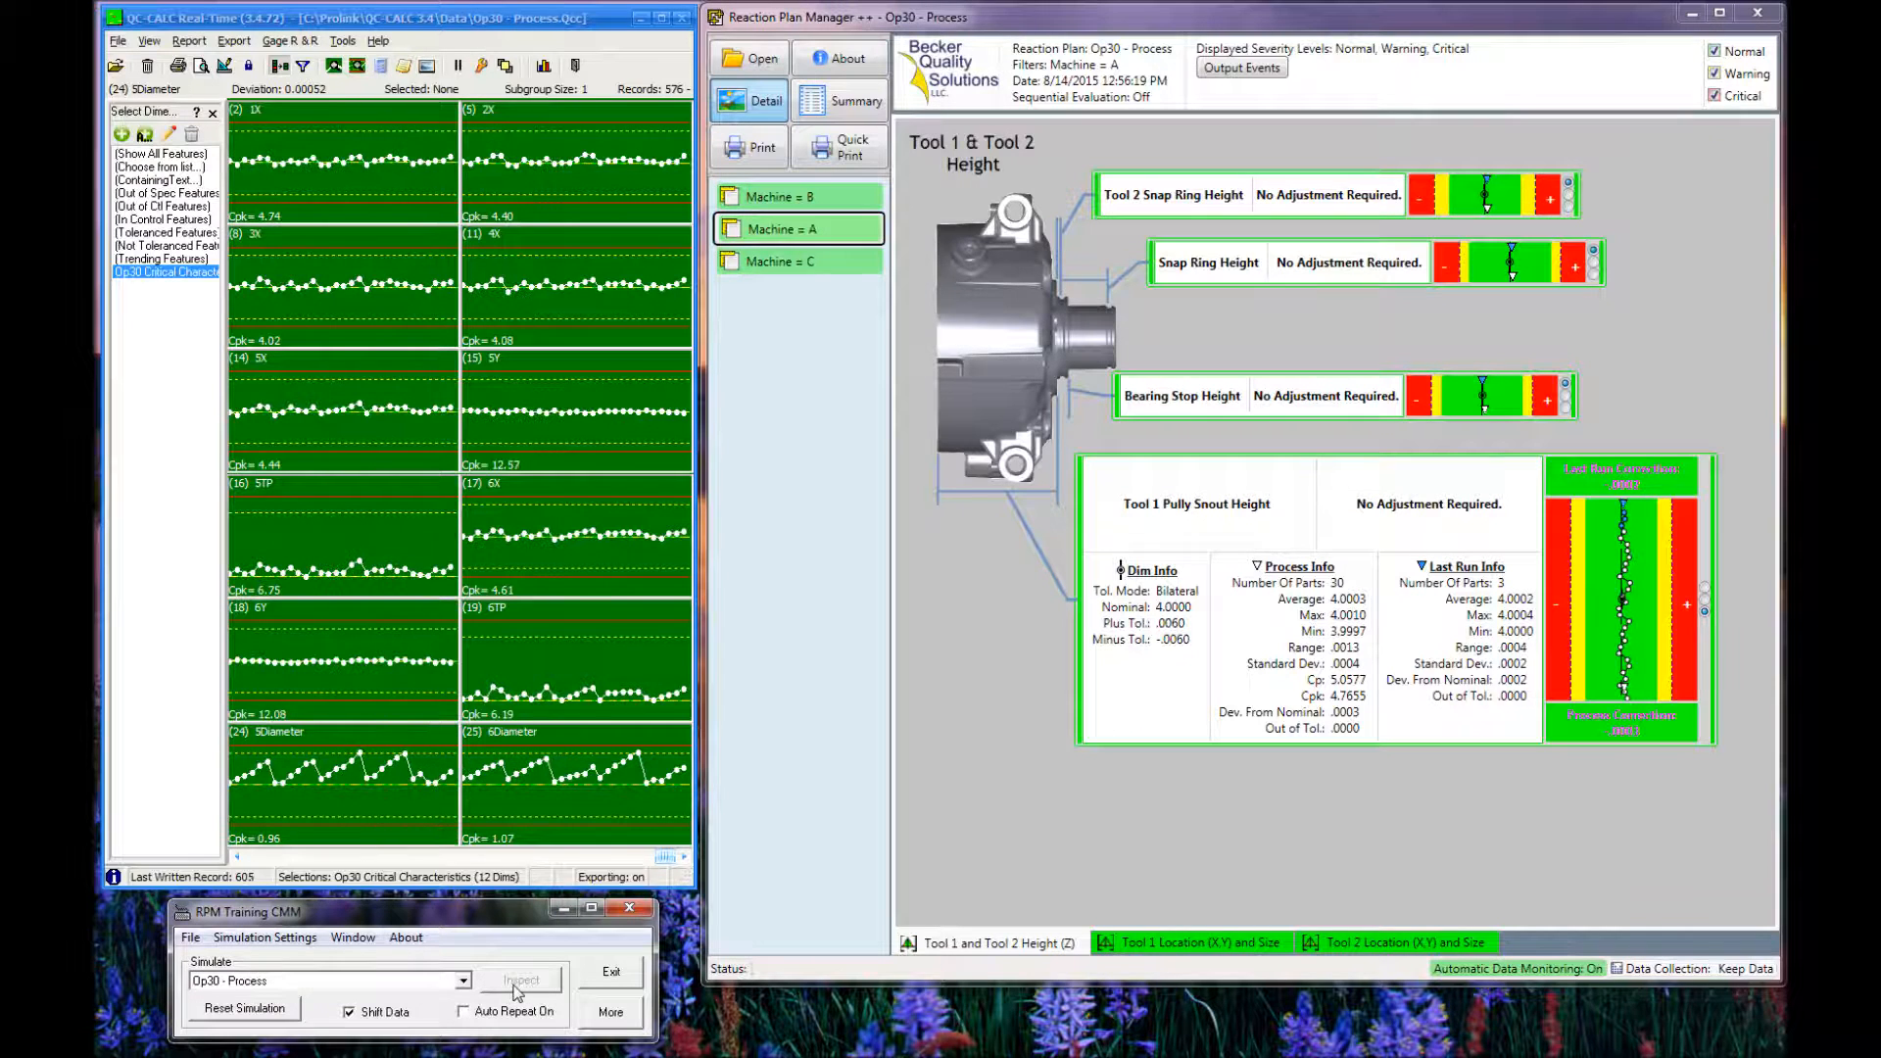
{"action": "left_click", "coordinate": [521, 980]}
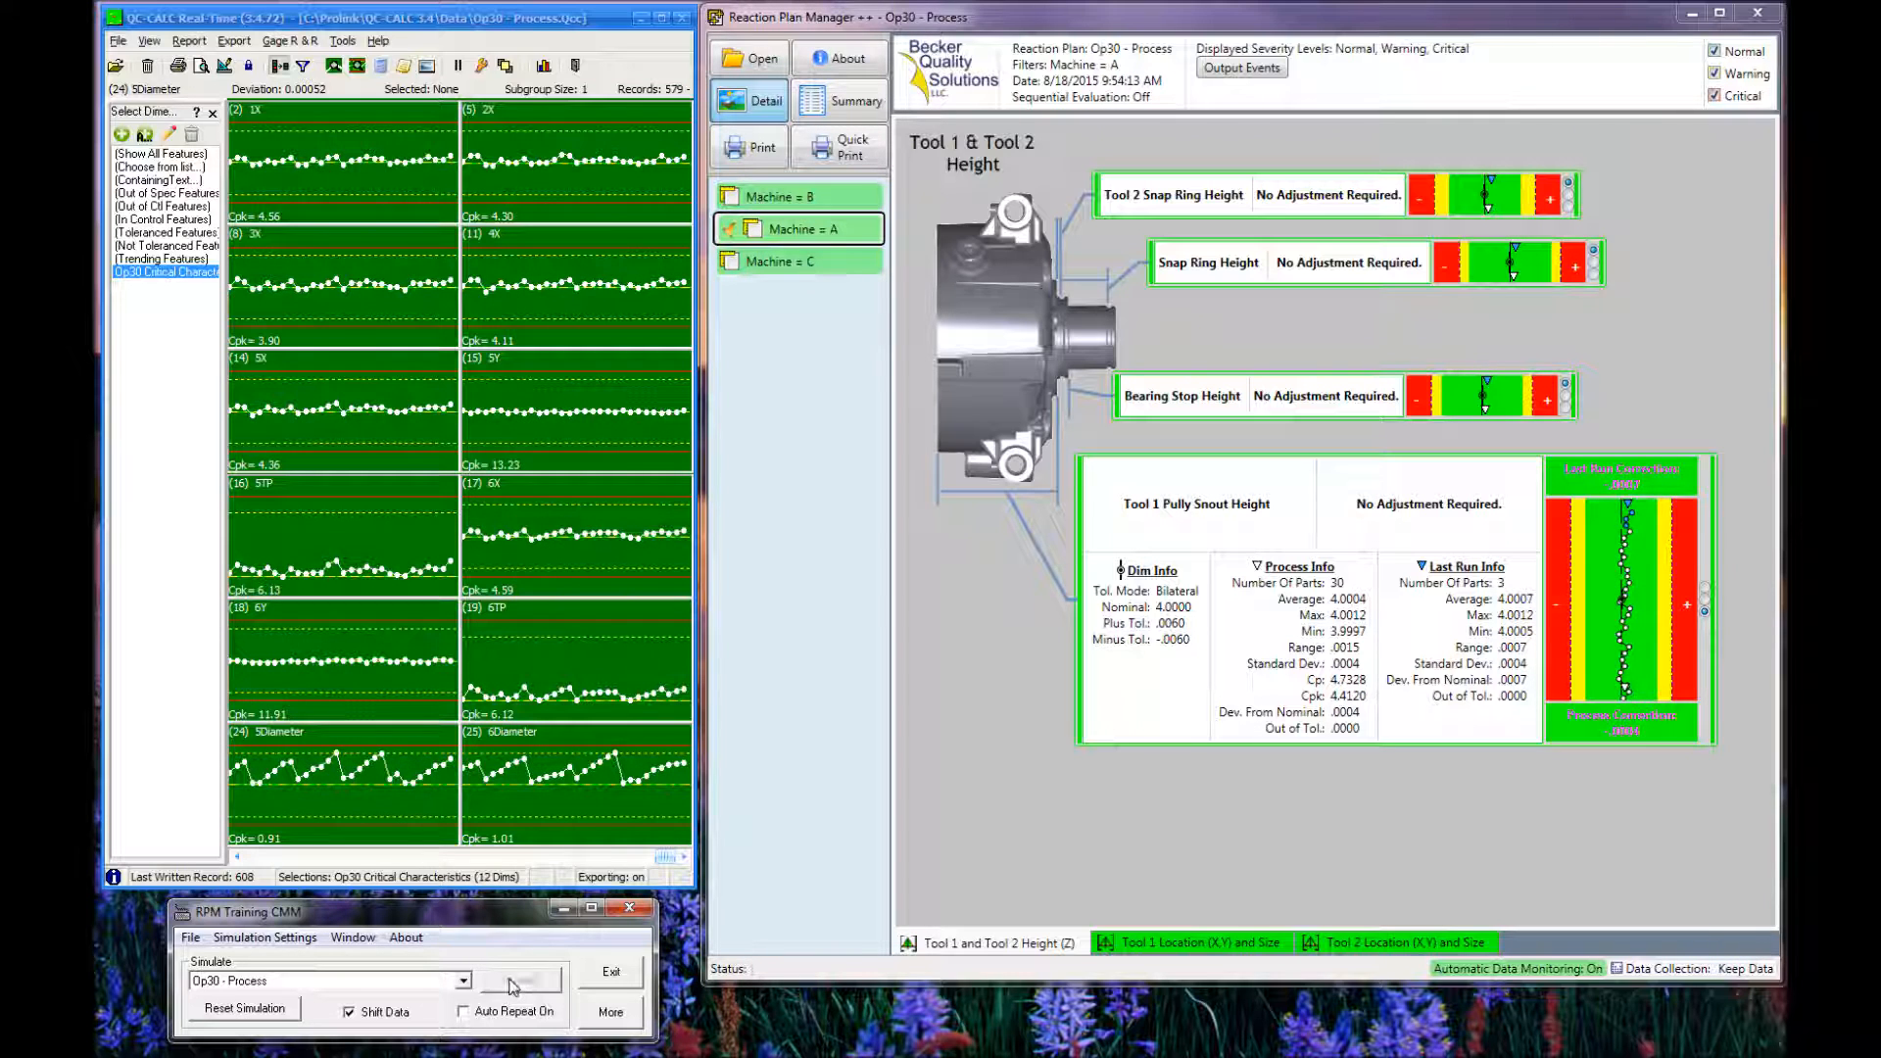
{"action": "left_click", "coordinate": [521, 980]}
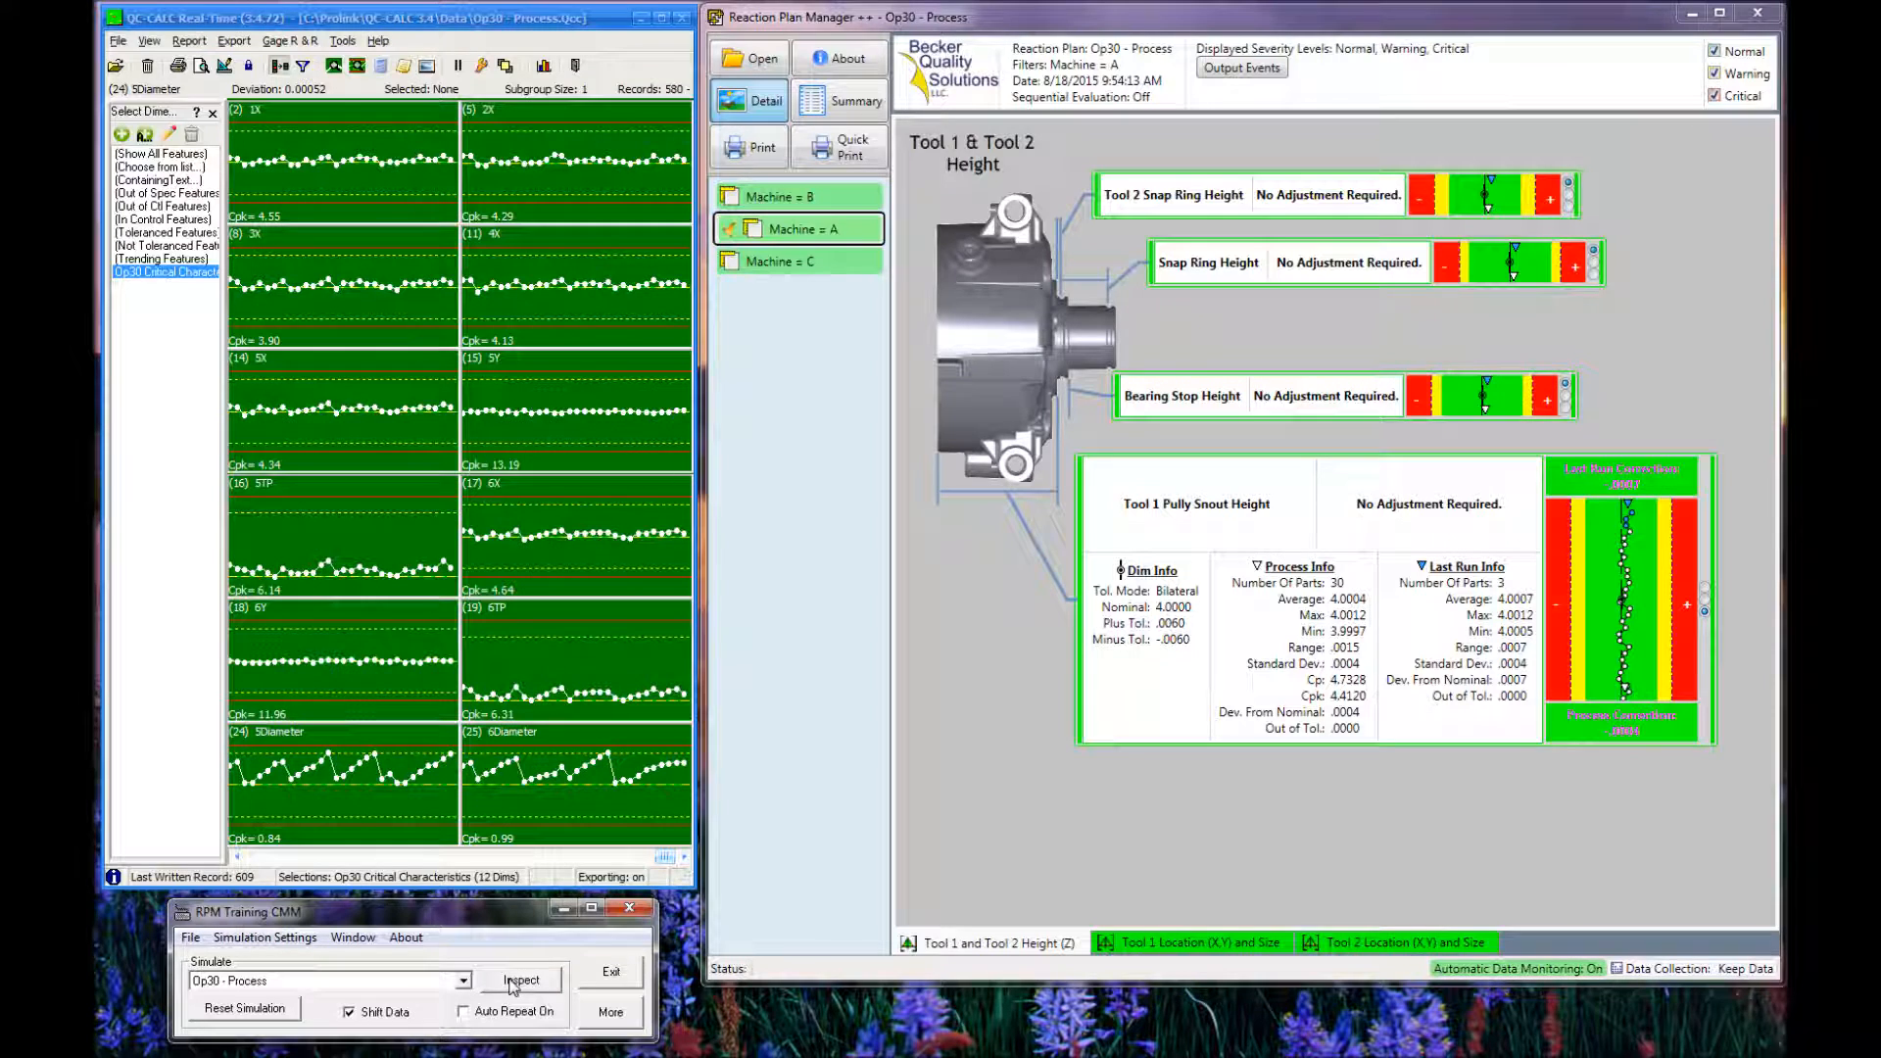
{"action": "left_click", "coordinate": [521, 979]}
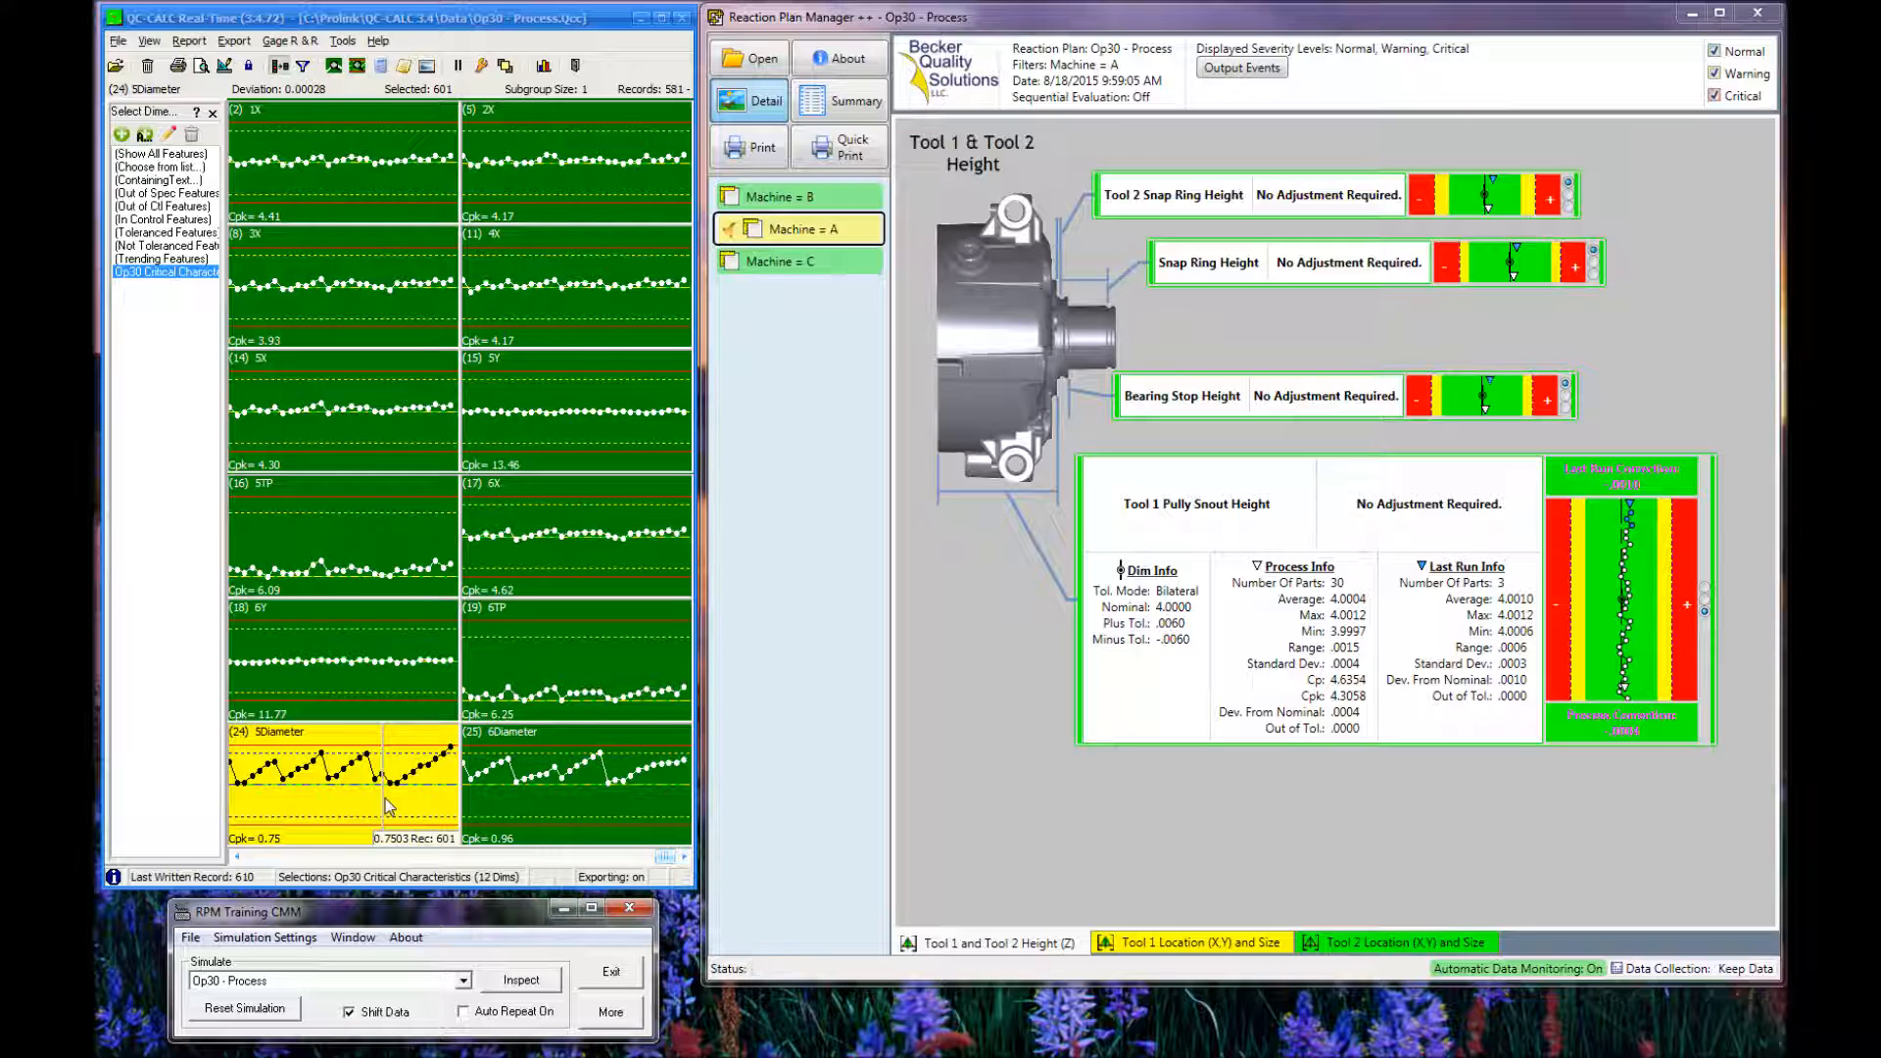
{"action": "mouse_move", "coordinate": [386, 805]}
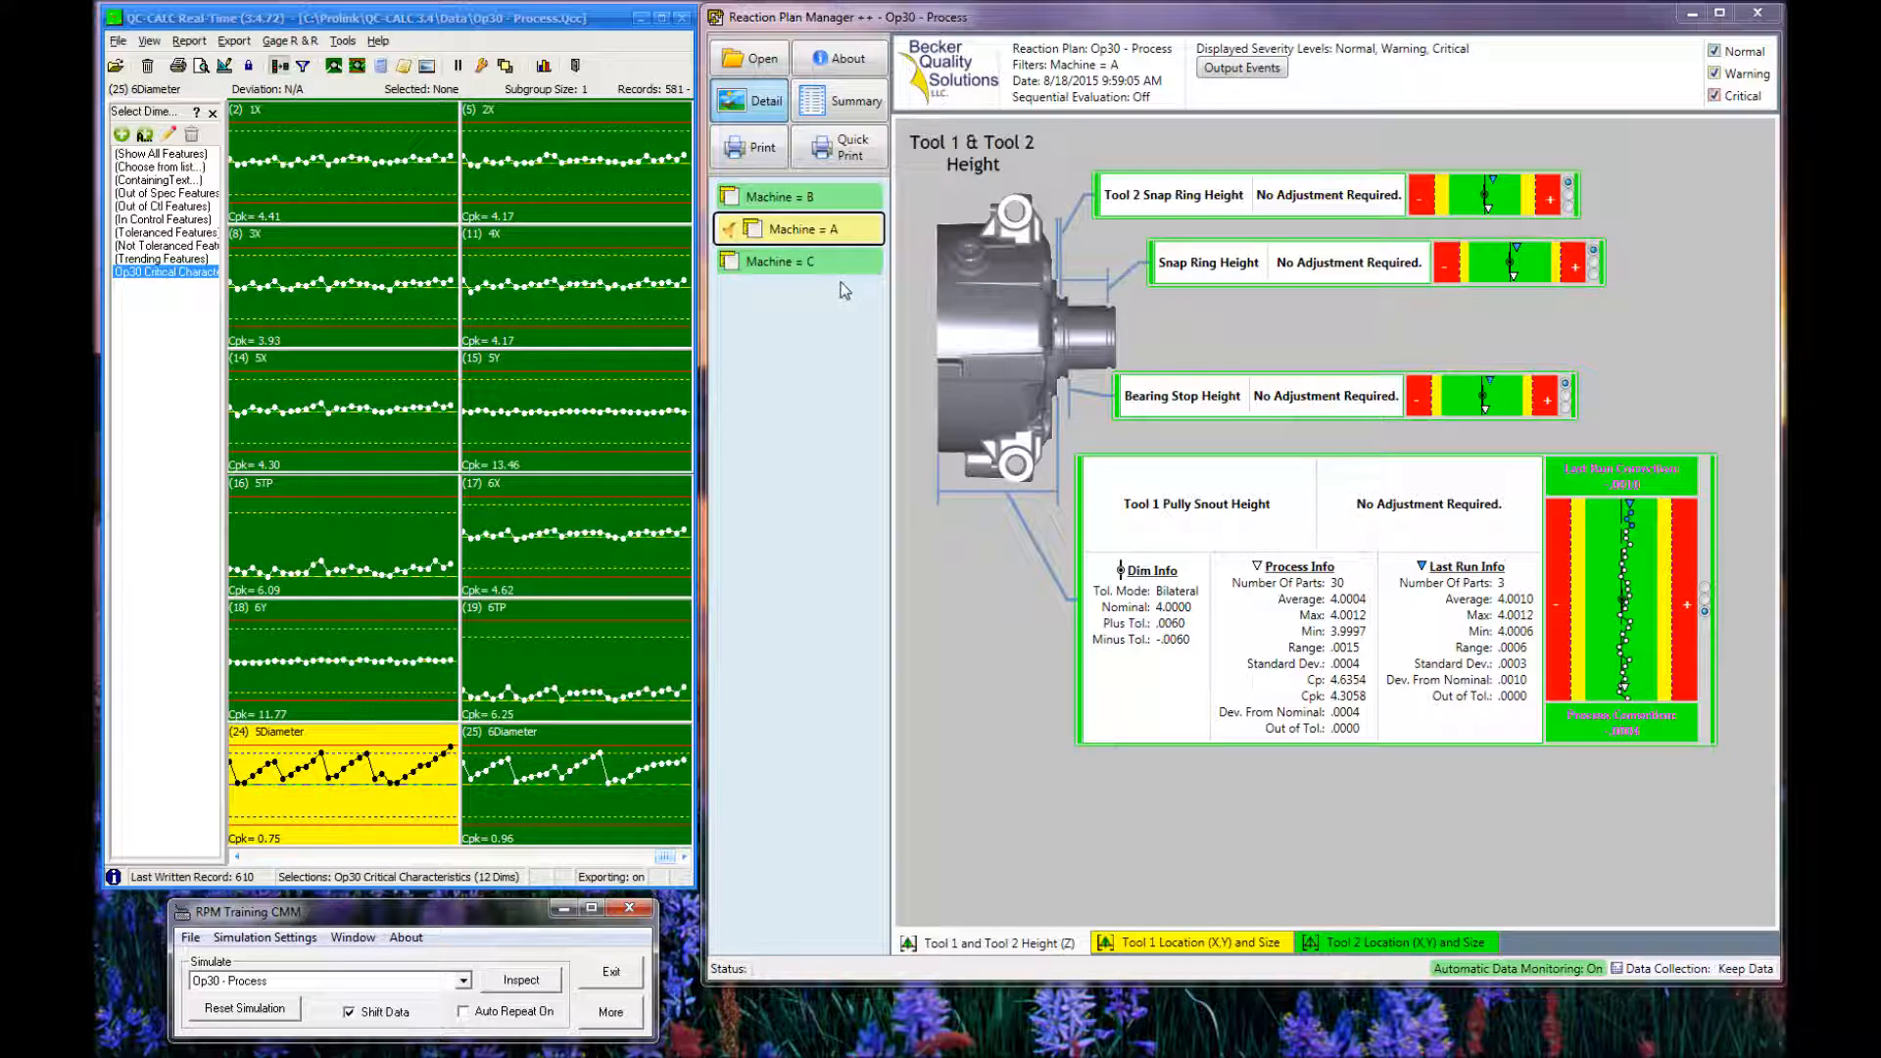
{"action": "mouse_move", "coordinate": [831, 282]}
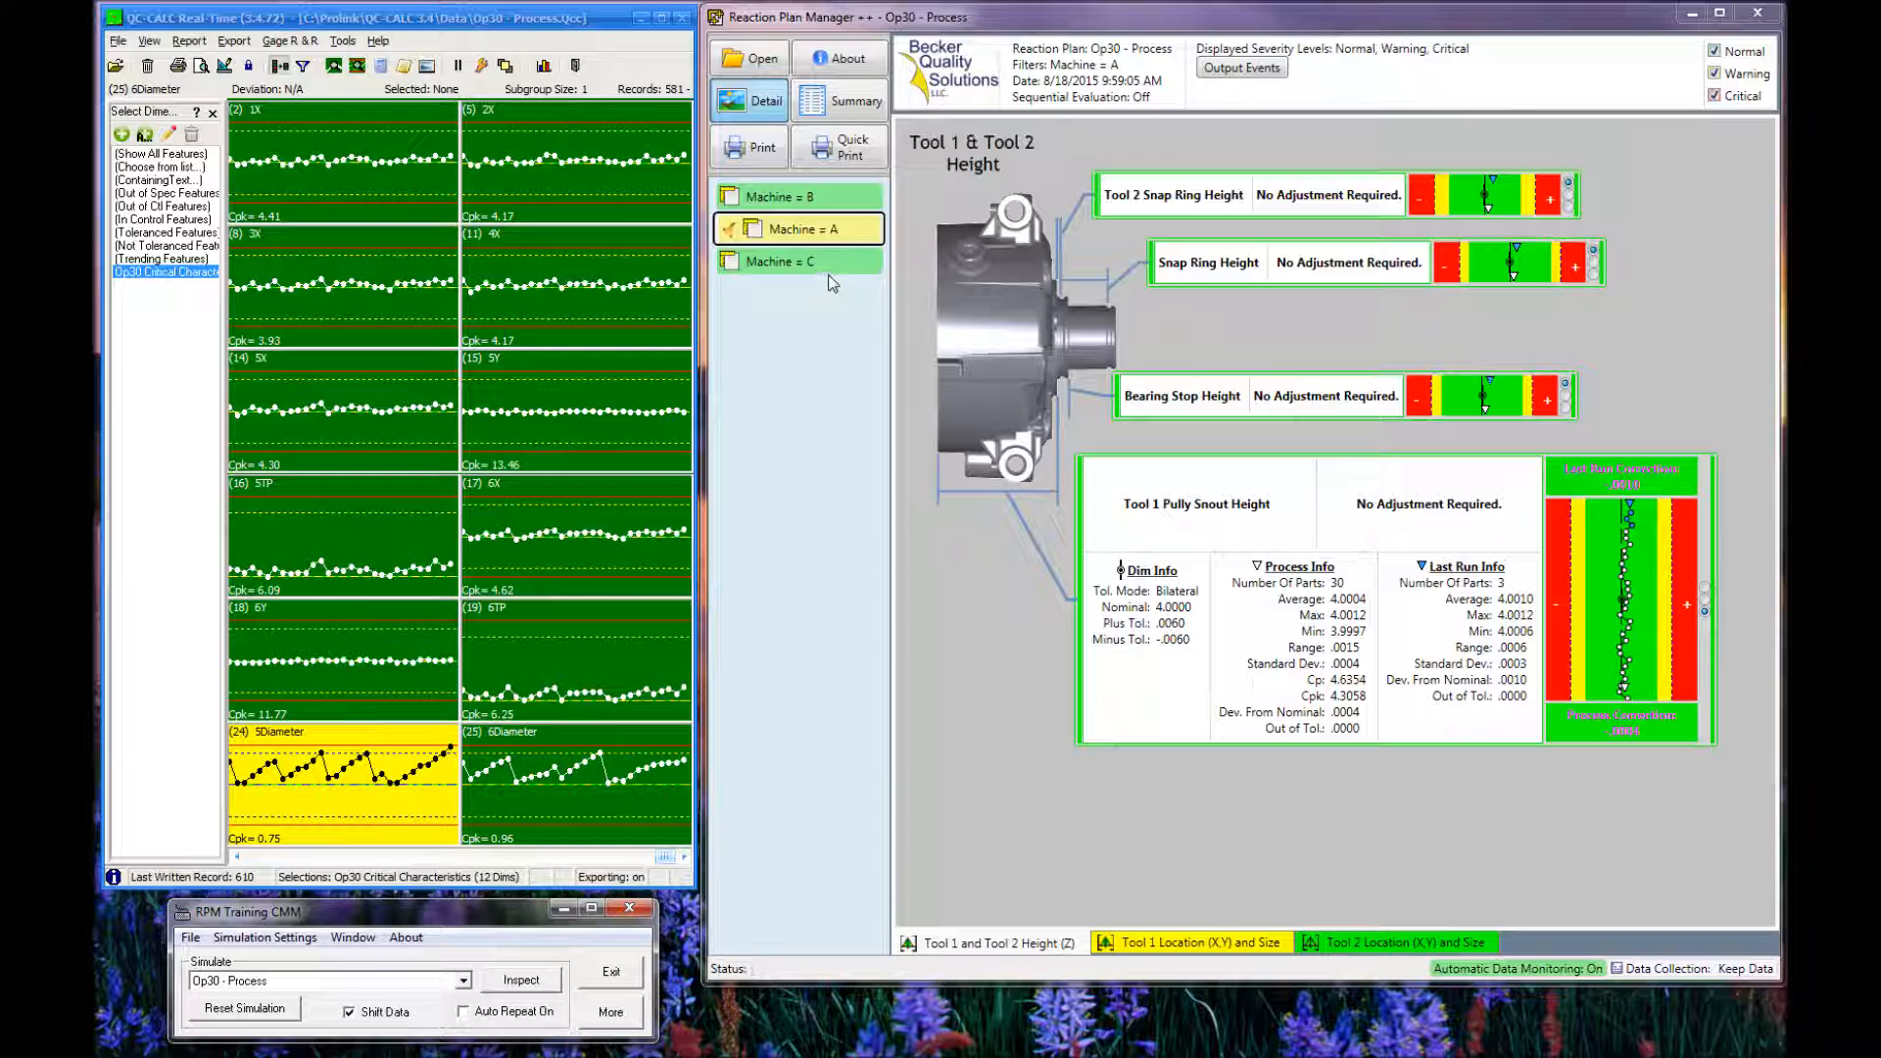
{"action": "mouse_move", "coordinate": [799, 278]}
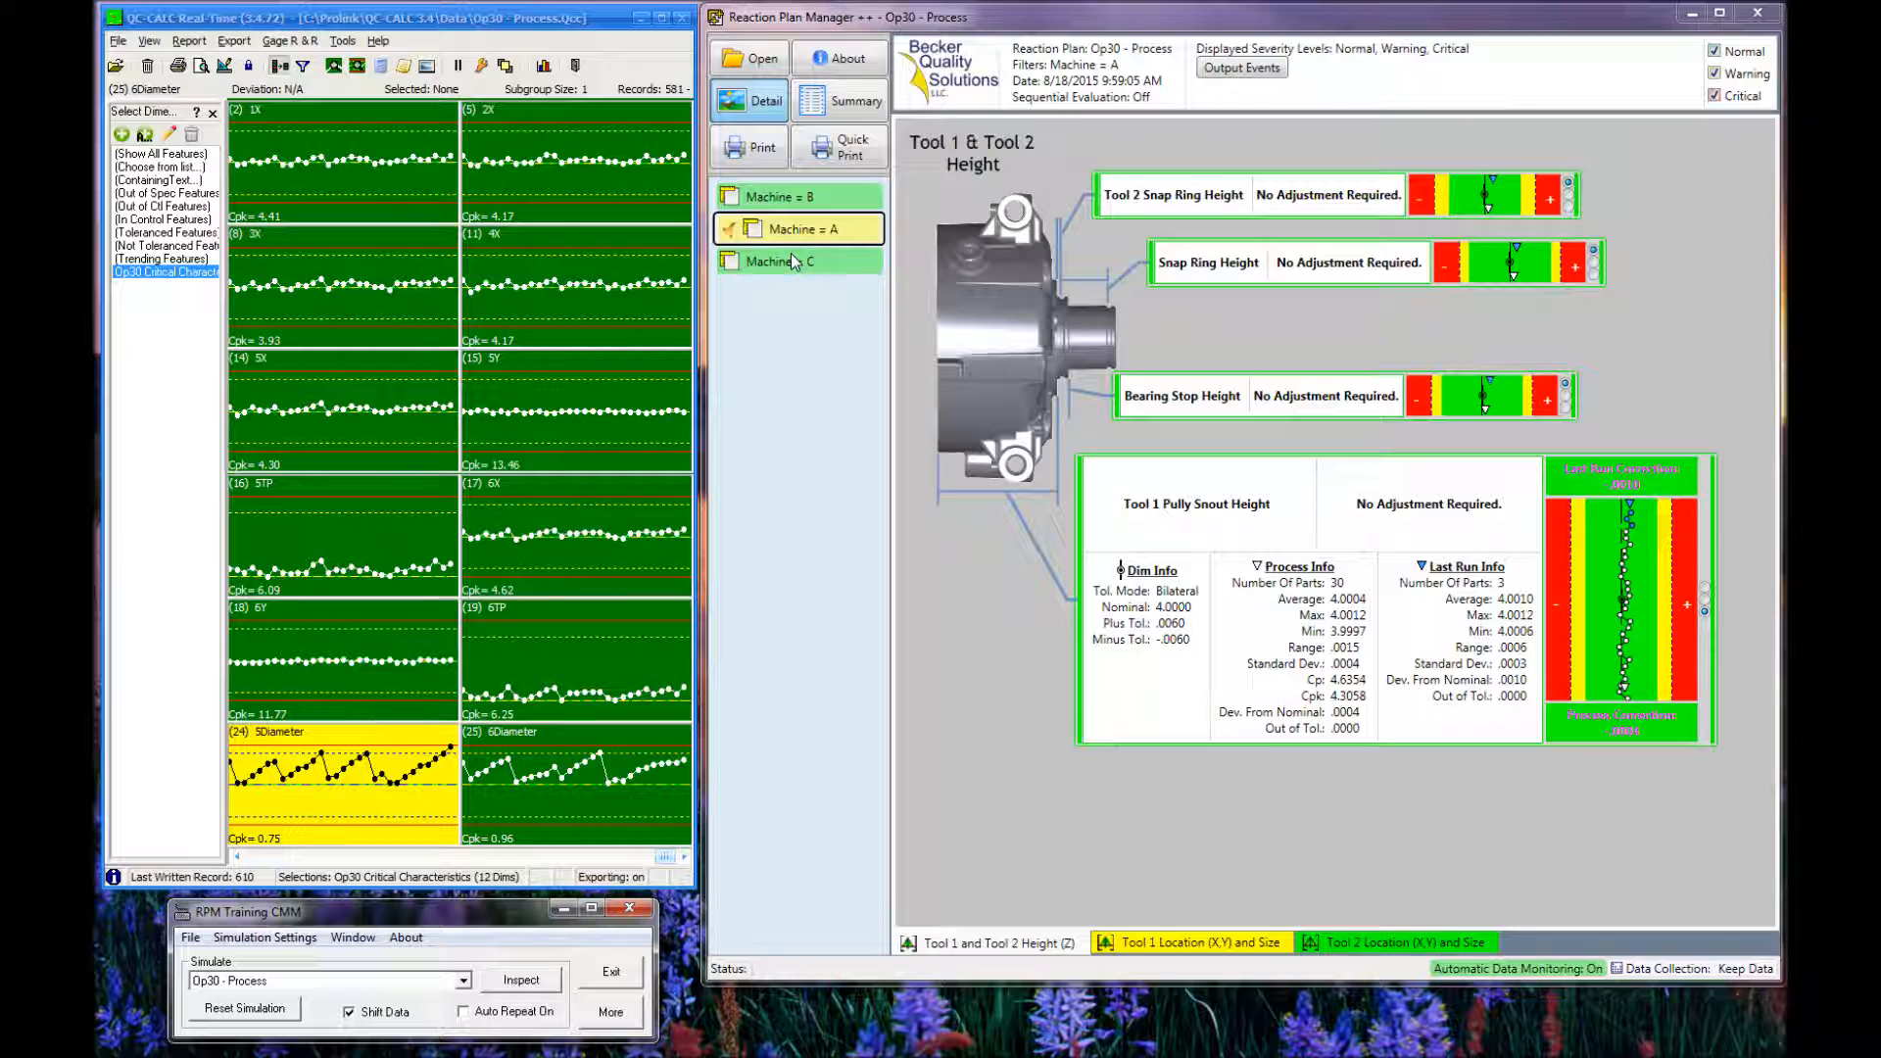
{"action": "mouse_move", "coordinate": [785, 261]}
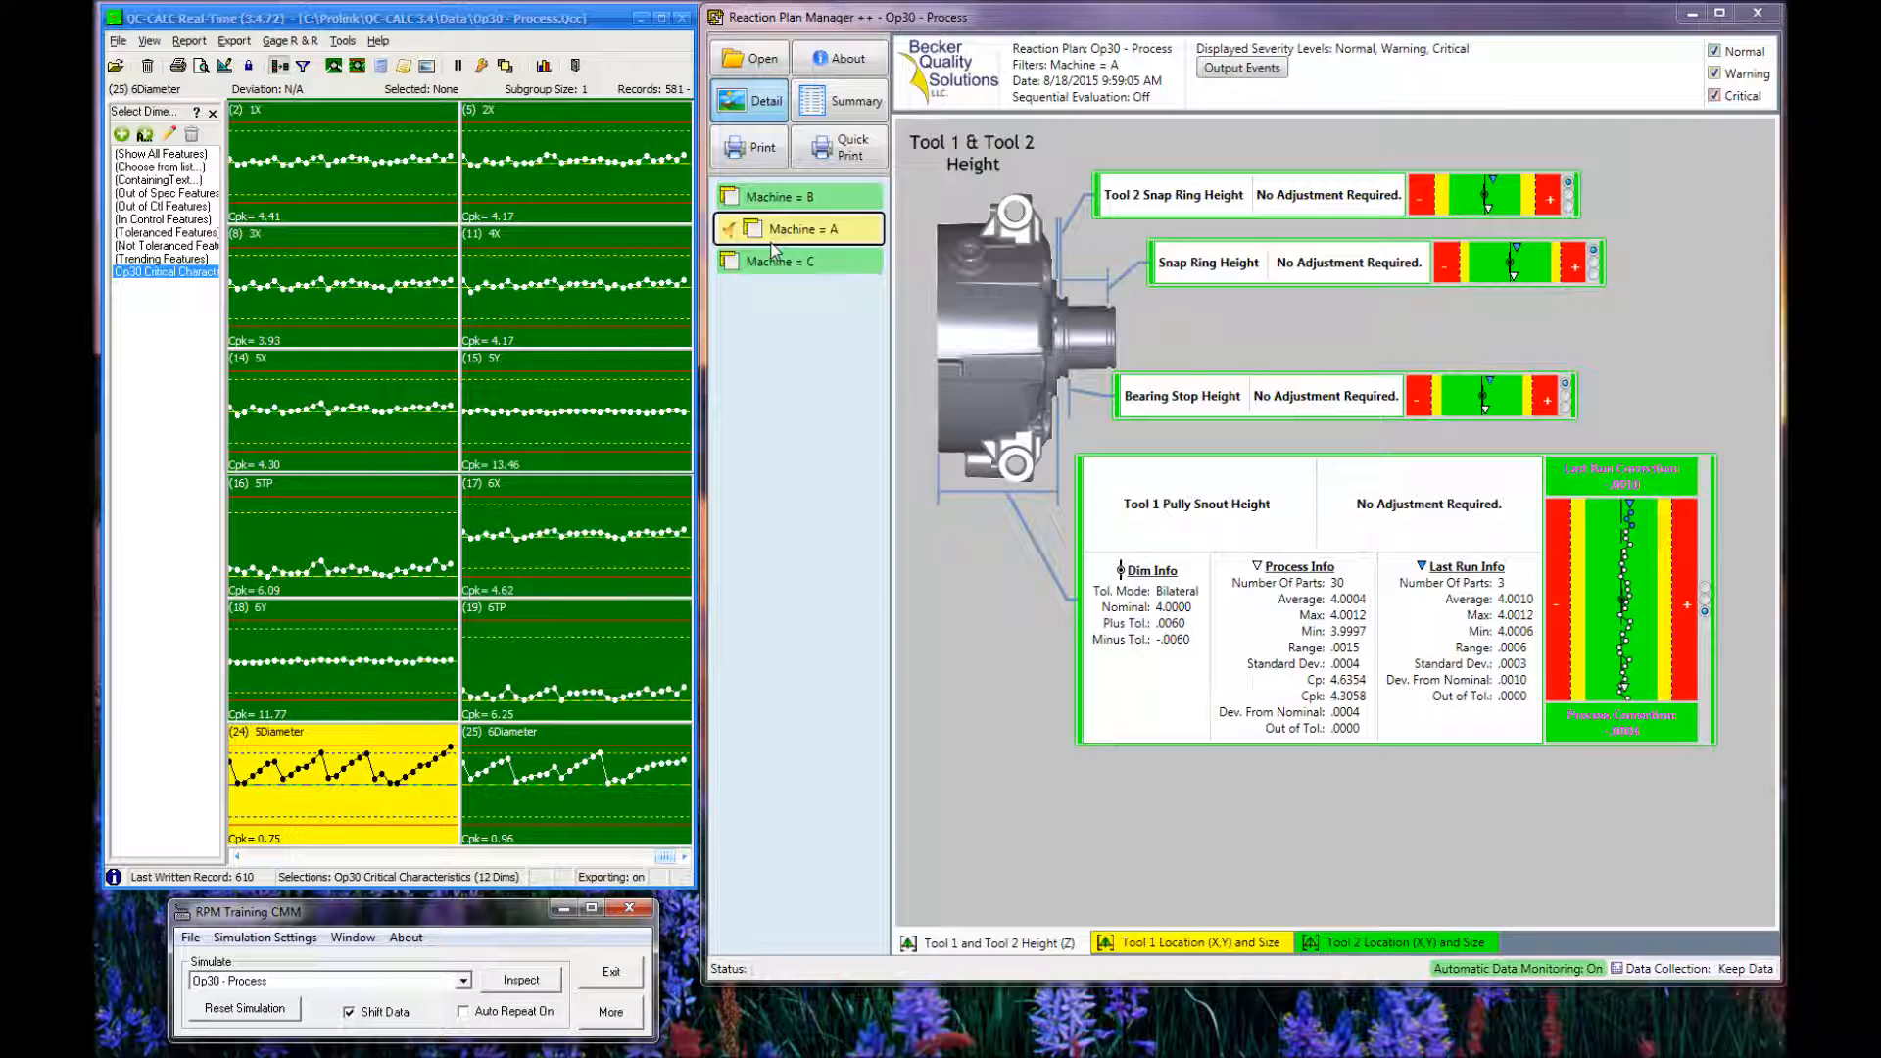
{"action": "mouse_move", "coordinate": [785, 248]}
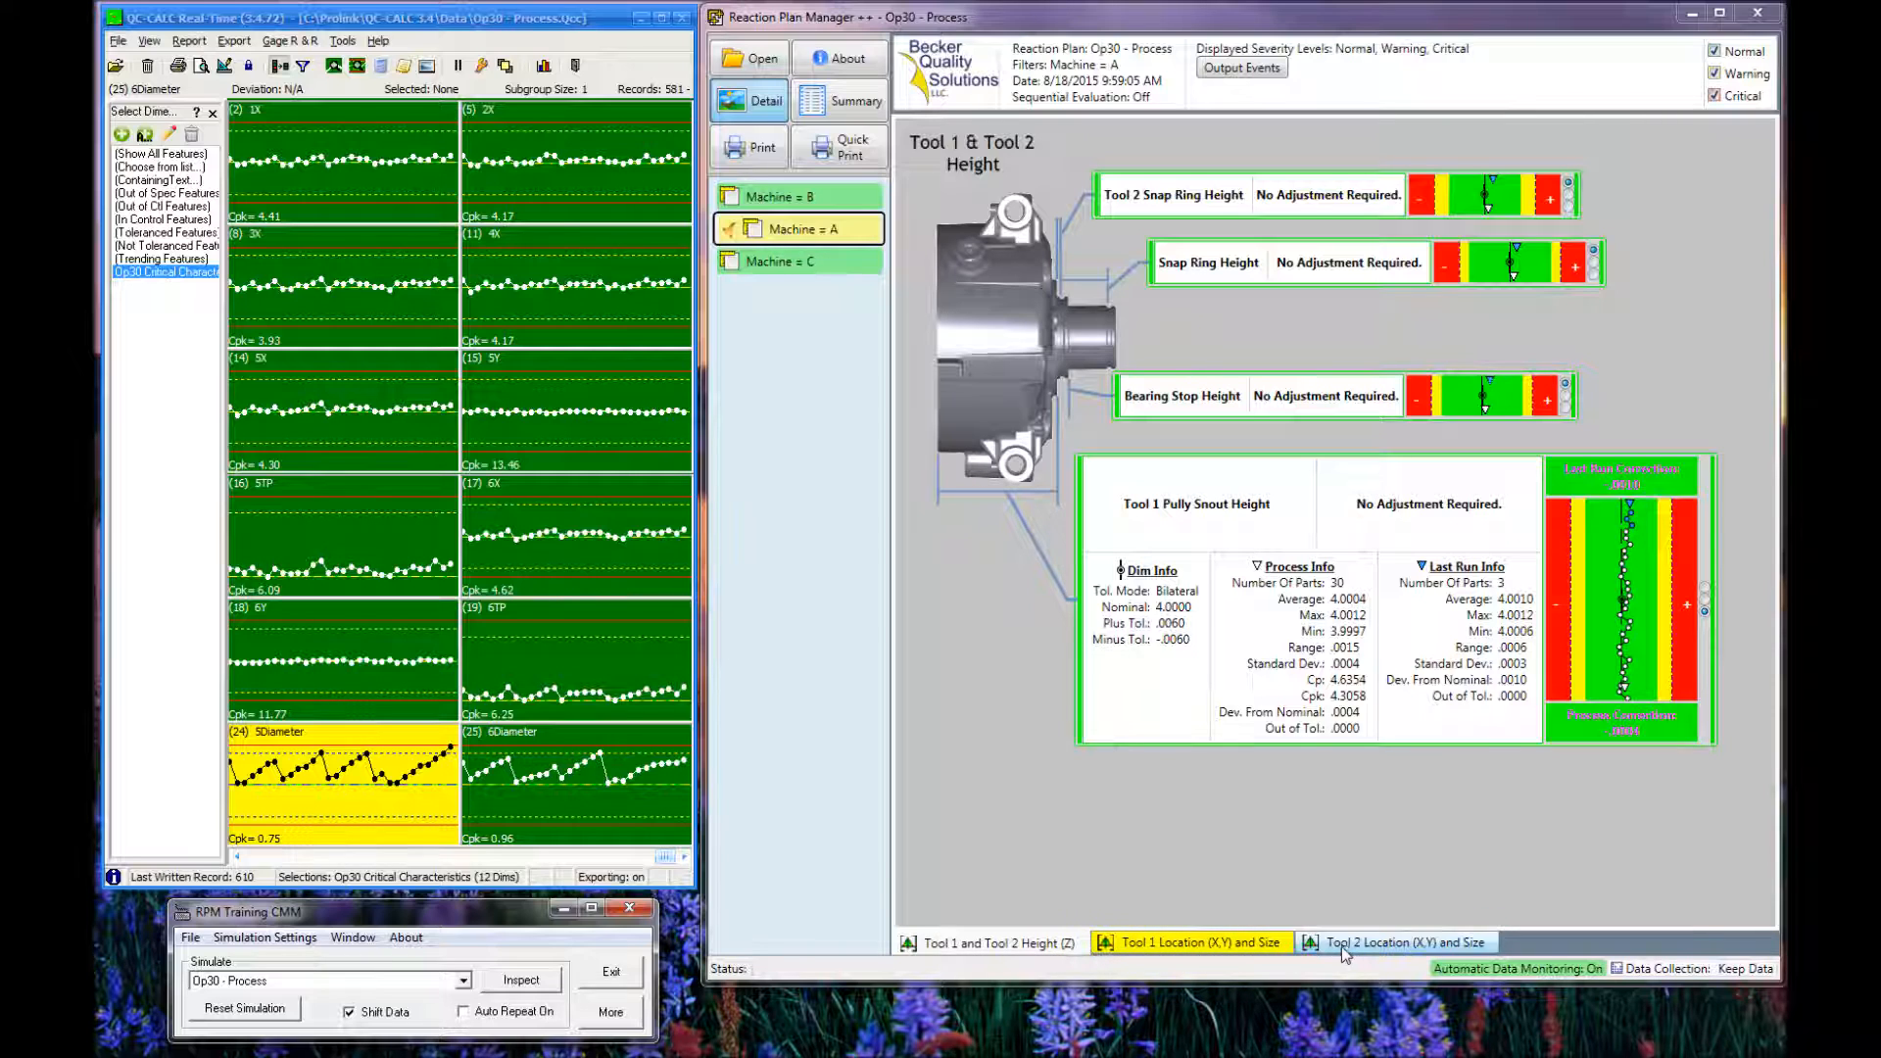
Display Machine A's Tool 1 and Tool 2 Height (Z) results.
{"action": "left_click", "coordinate": [1399, 942]}
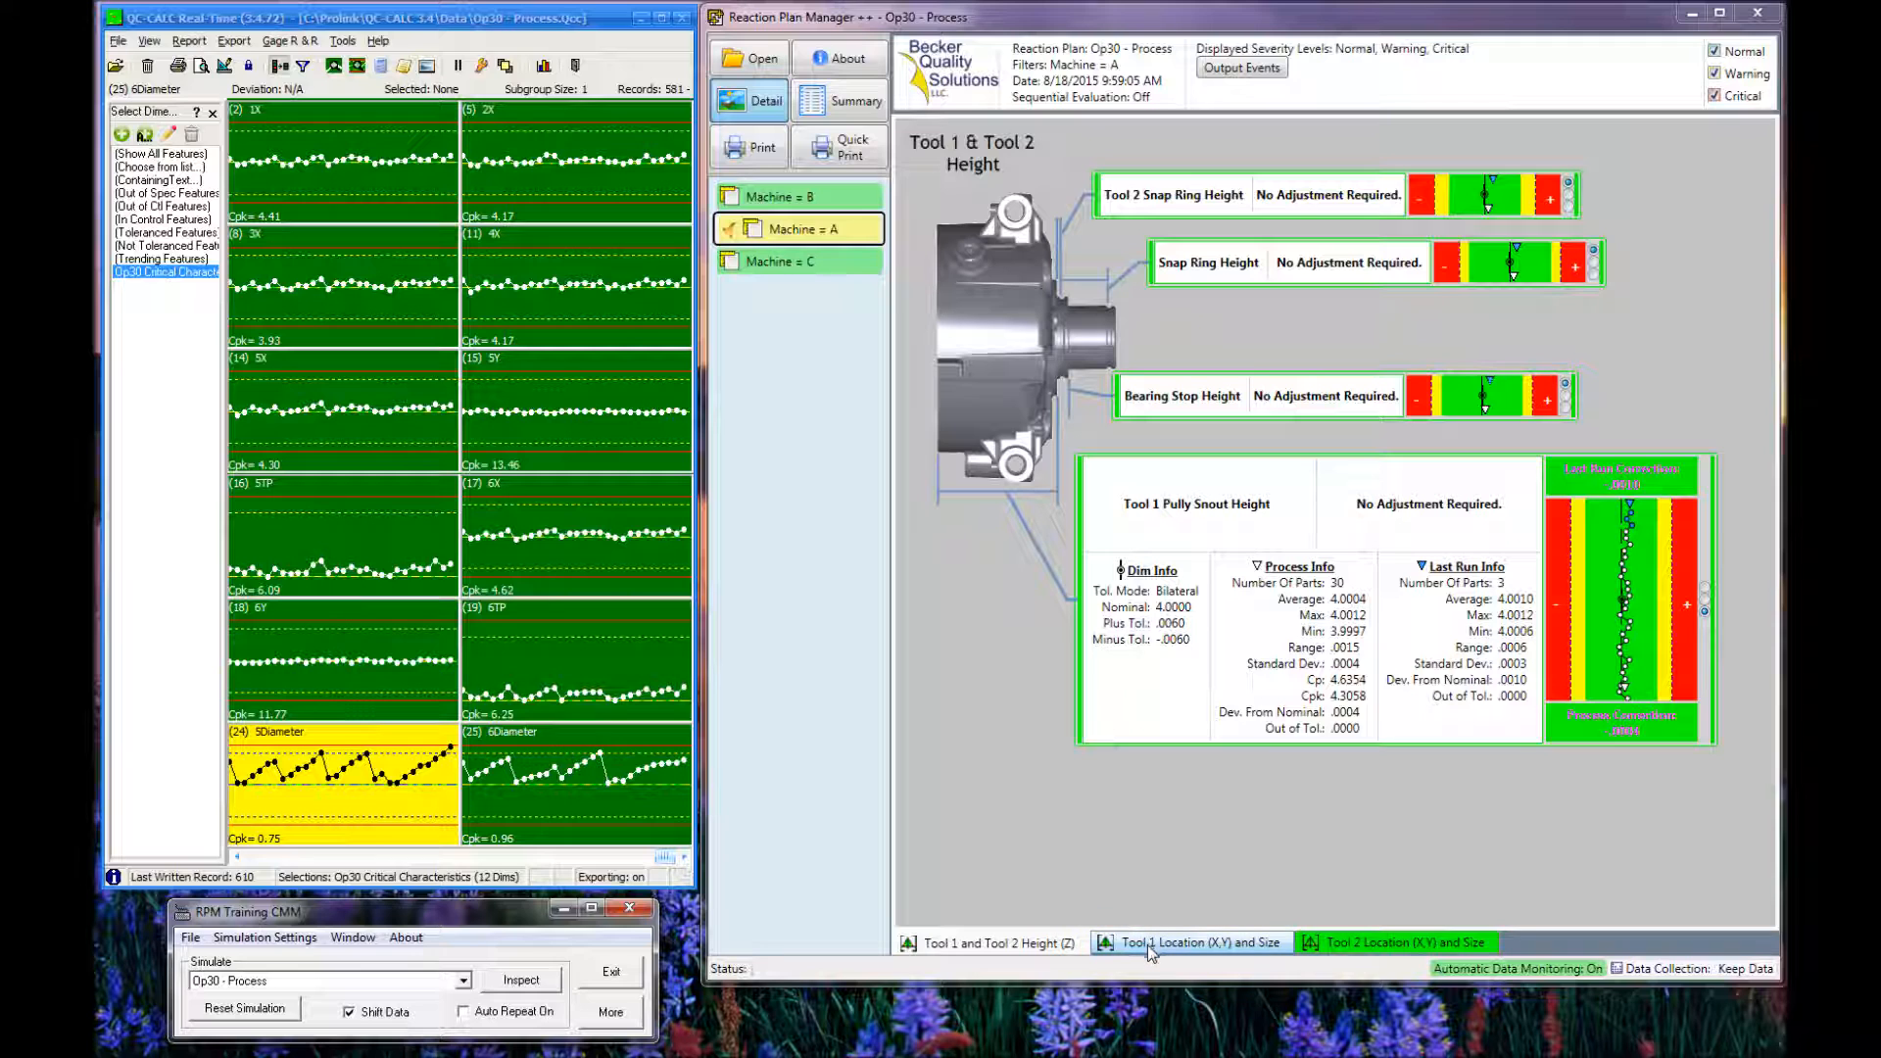
Show the Tool 1 Location and Size page advising a -.0008 cutter comp adjustment.
{"action": "left_click", "coordinate": [1191, 943]}
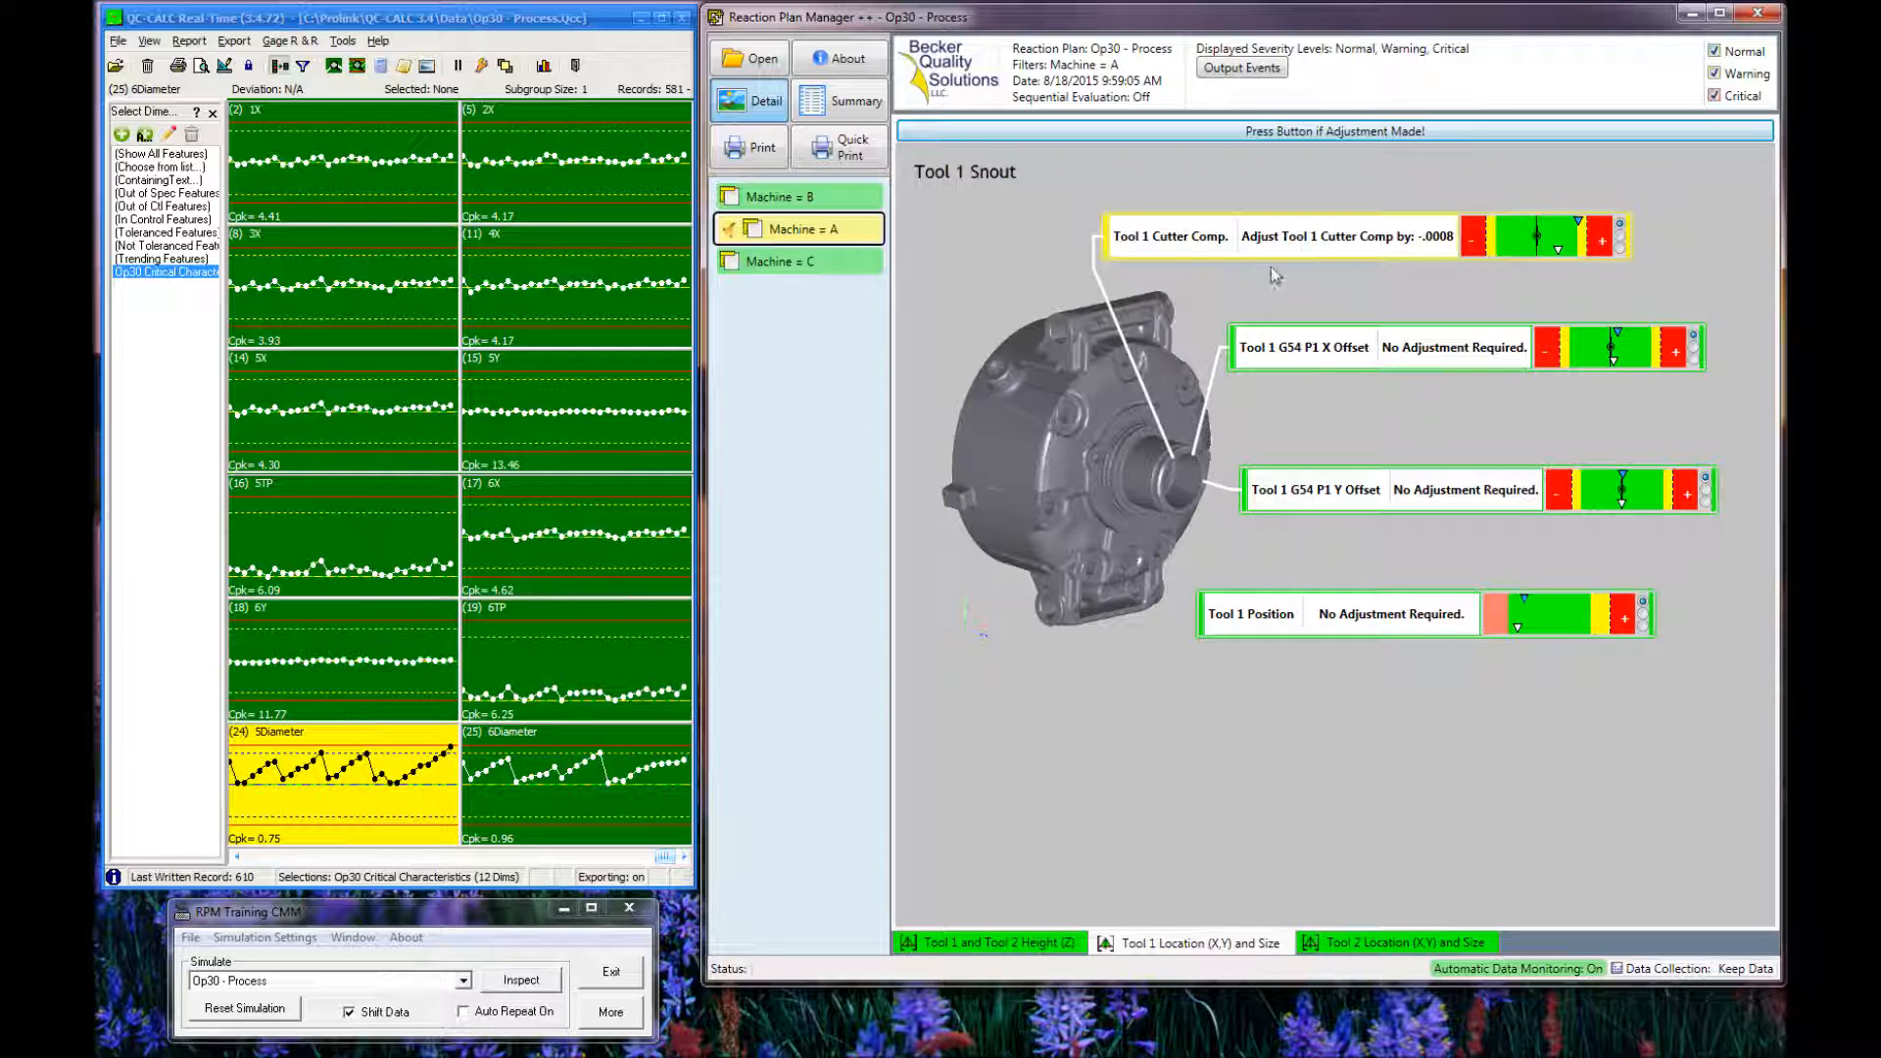
{"action": "mouse_move", "coordinate": [1446, 261]}
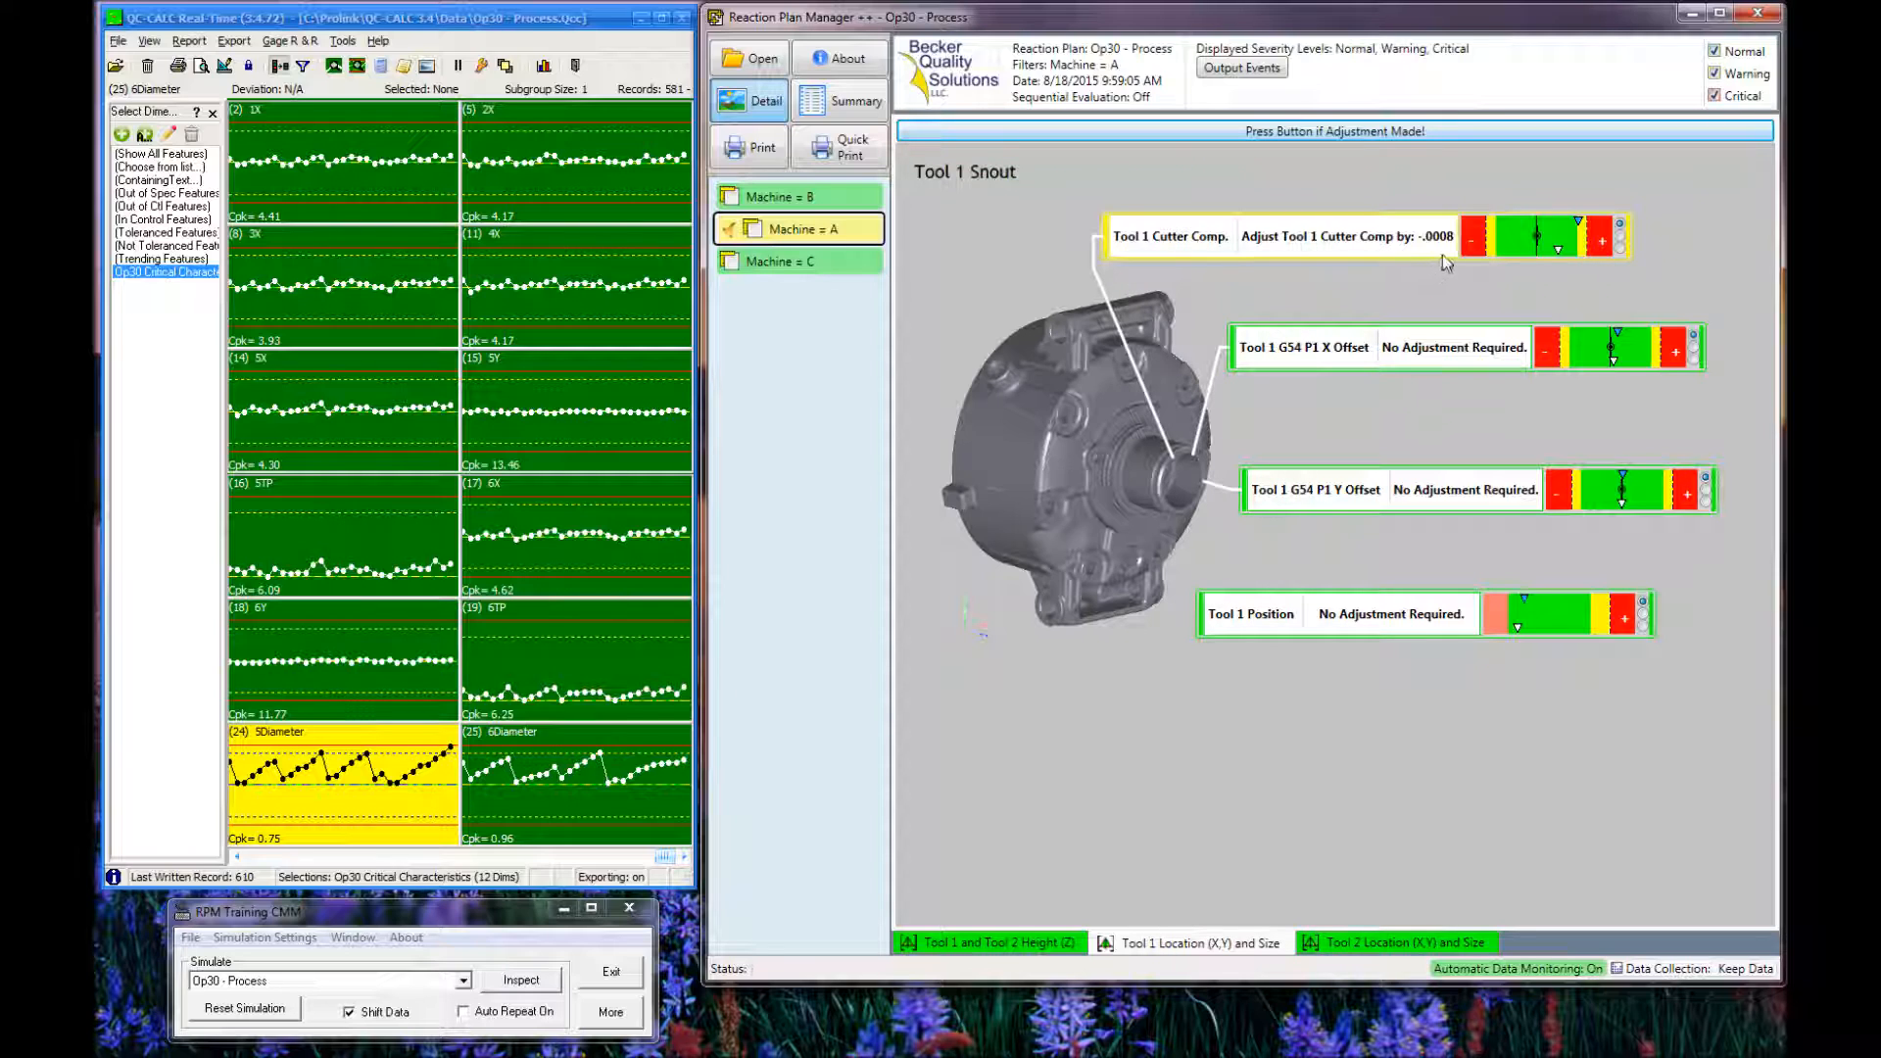
{"action": "mouse_move", "coordinate": [1461, 267]}
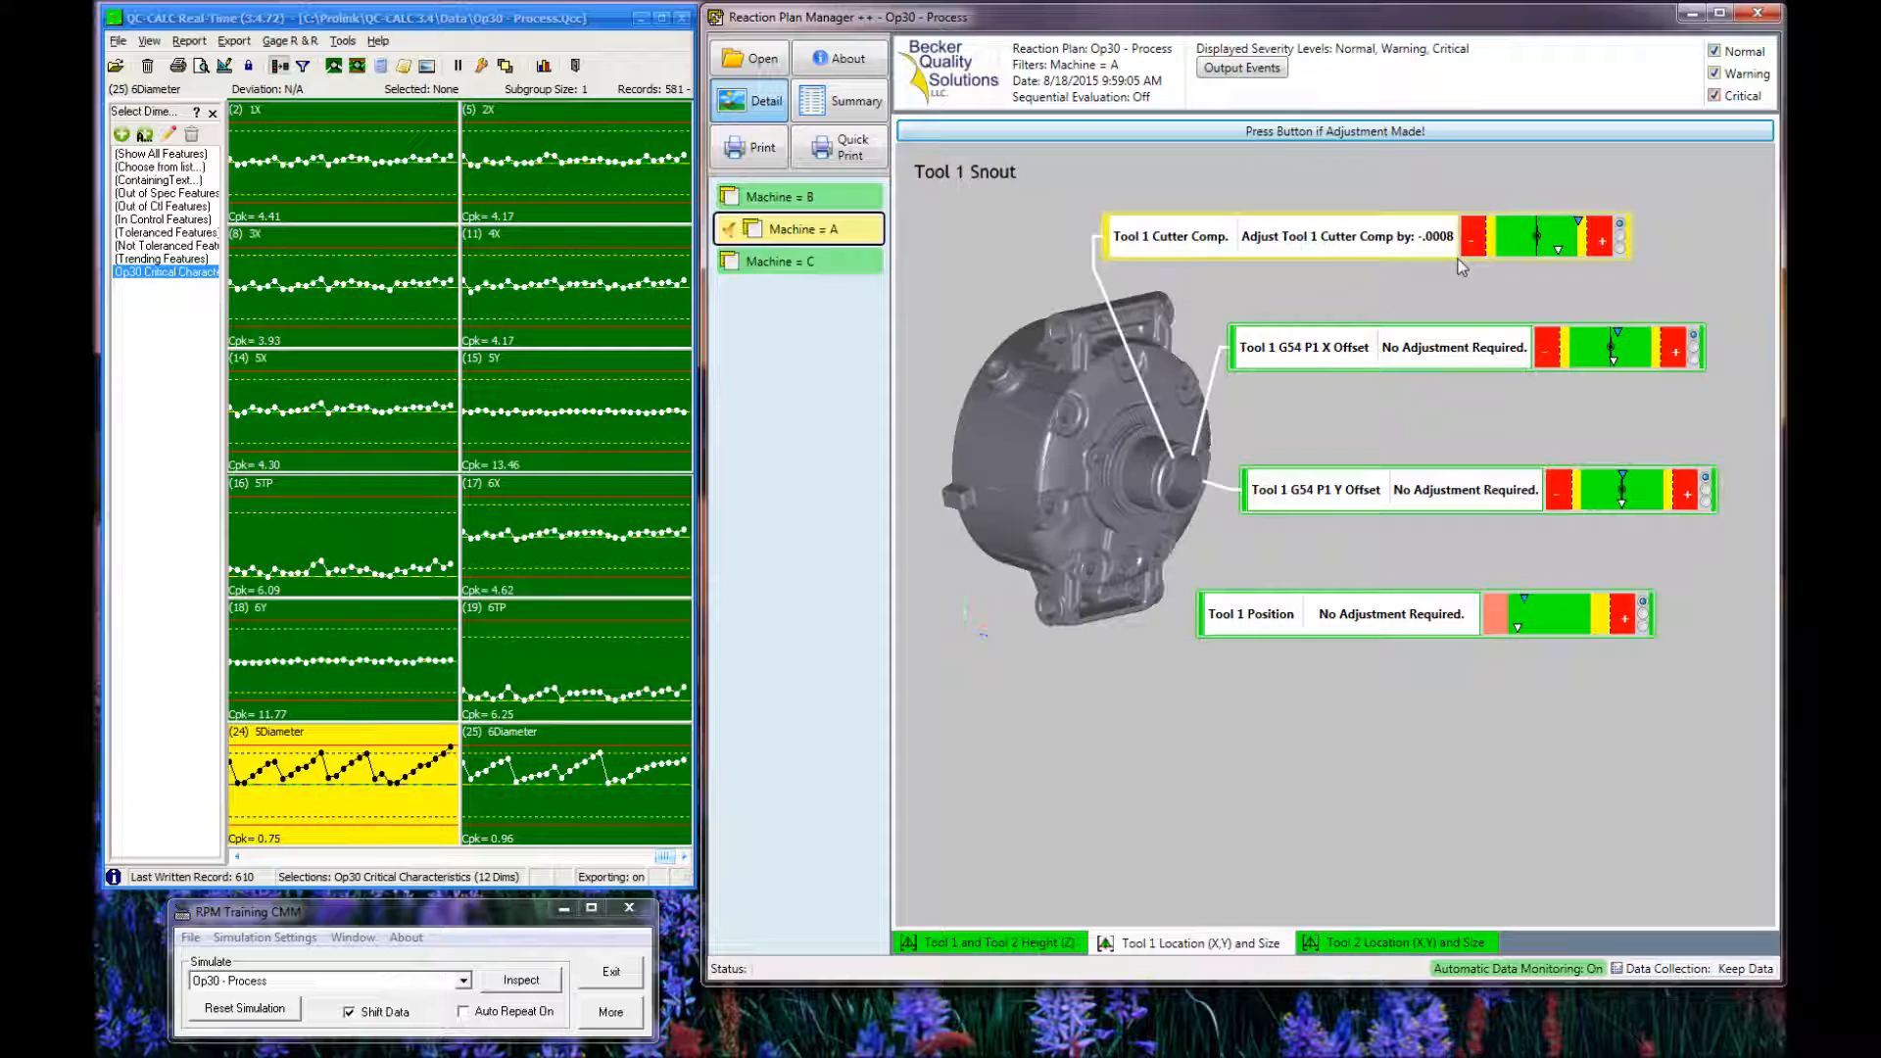
{"action": "mouse_move", "coordinate": [1448, 270]}
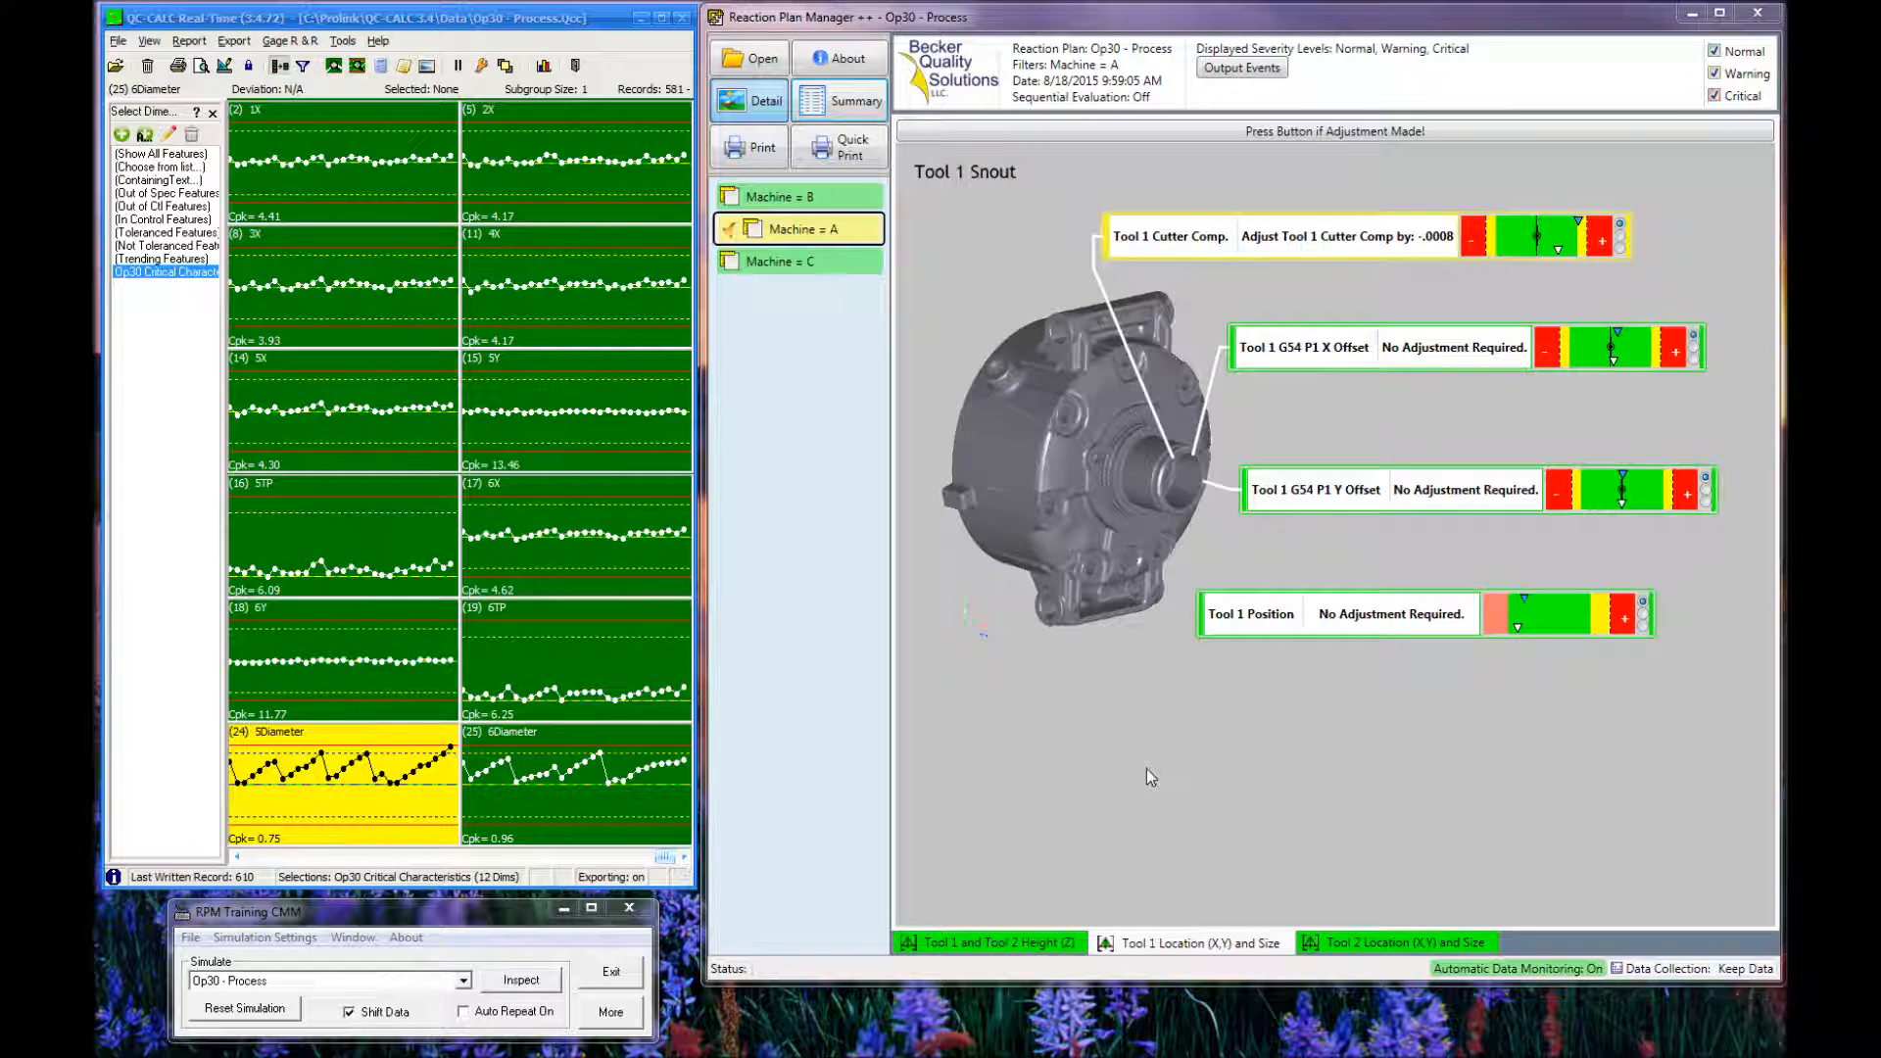
{"action": "mouse_move", "coordinate": [1162, 746]}
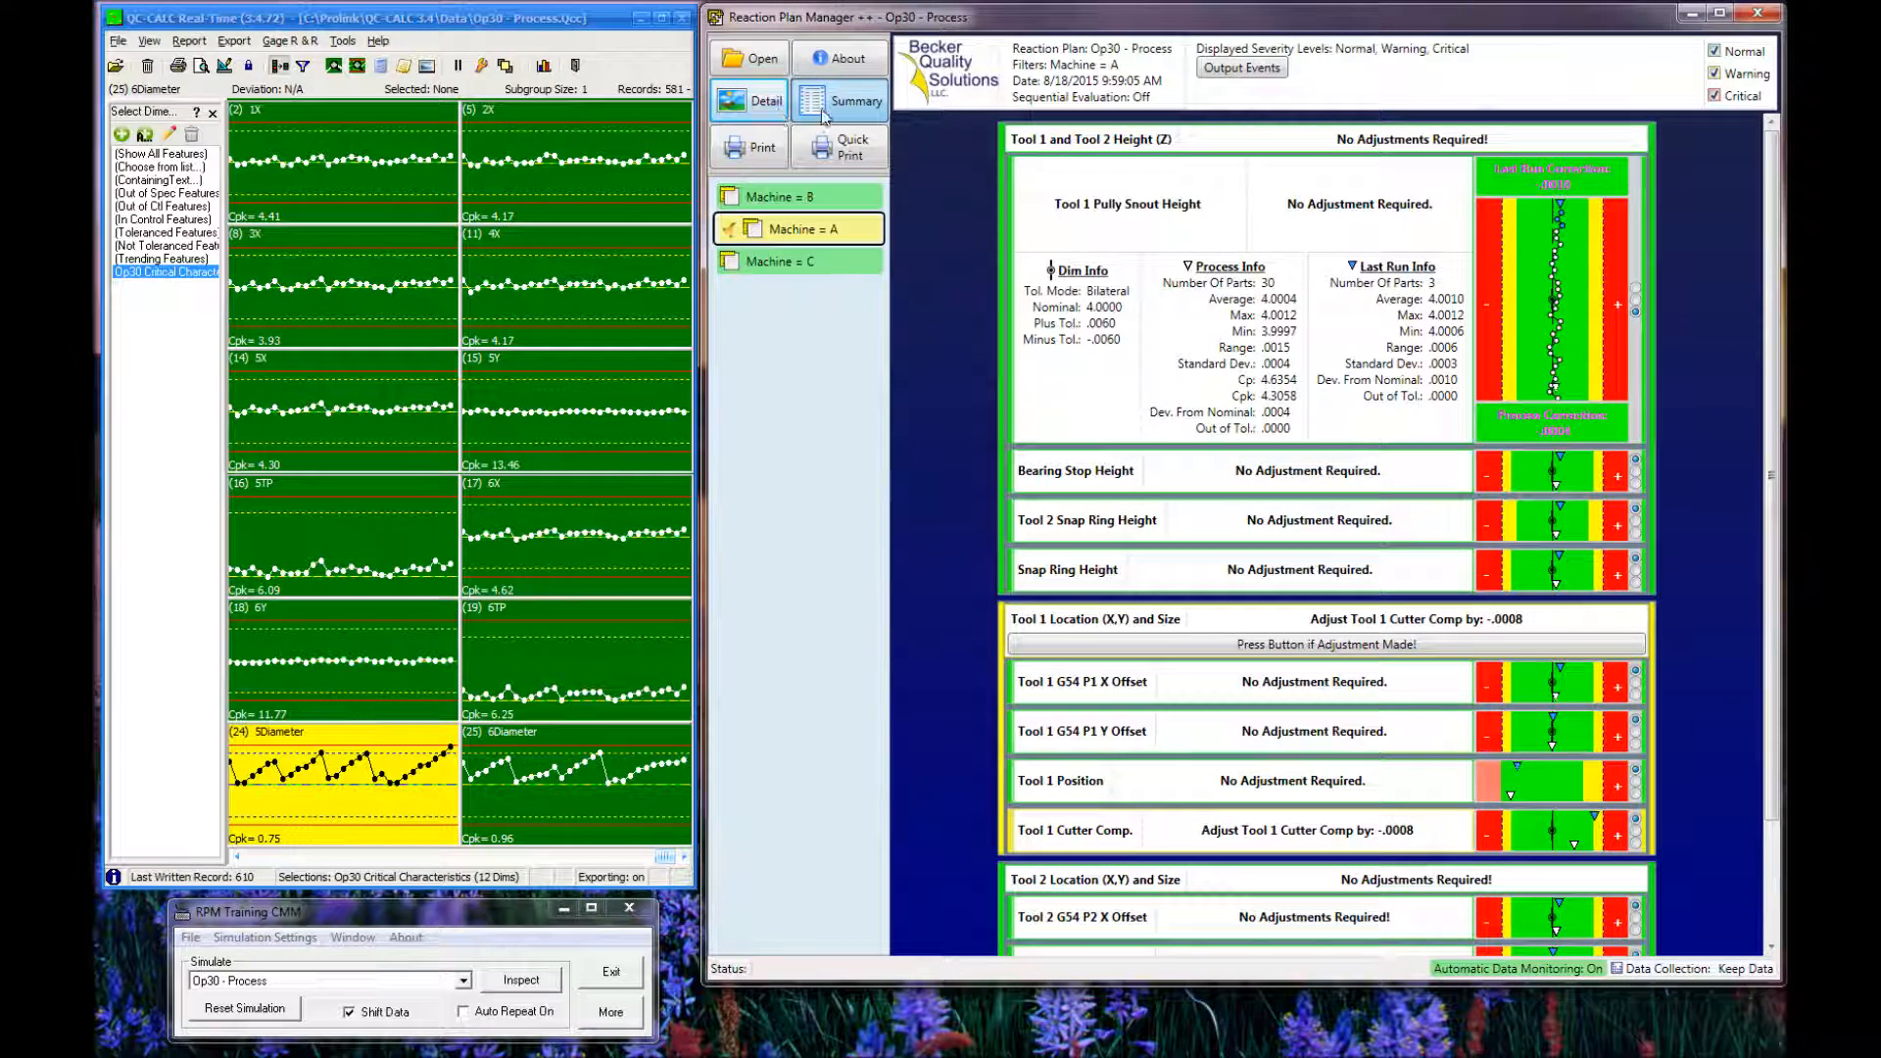
{"action": "left_click", "coordinate": [854, 100]}
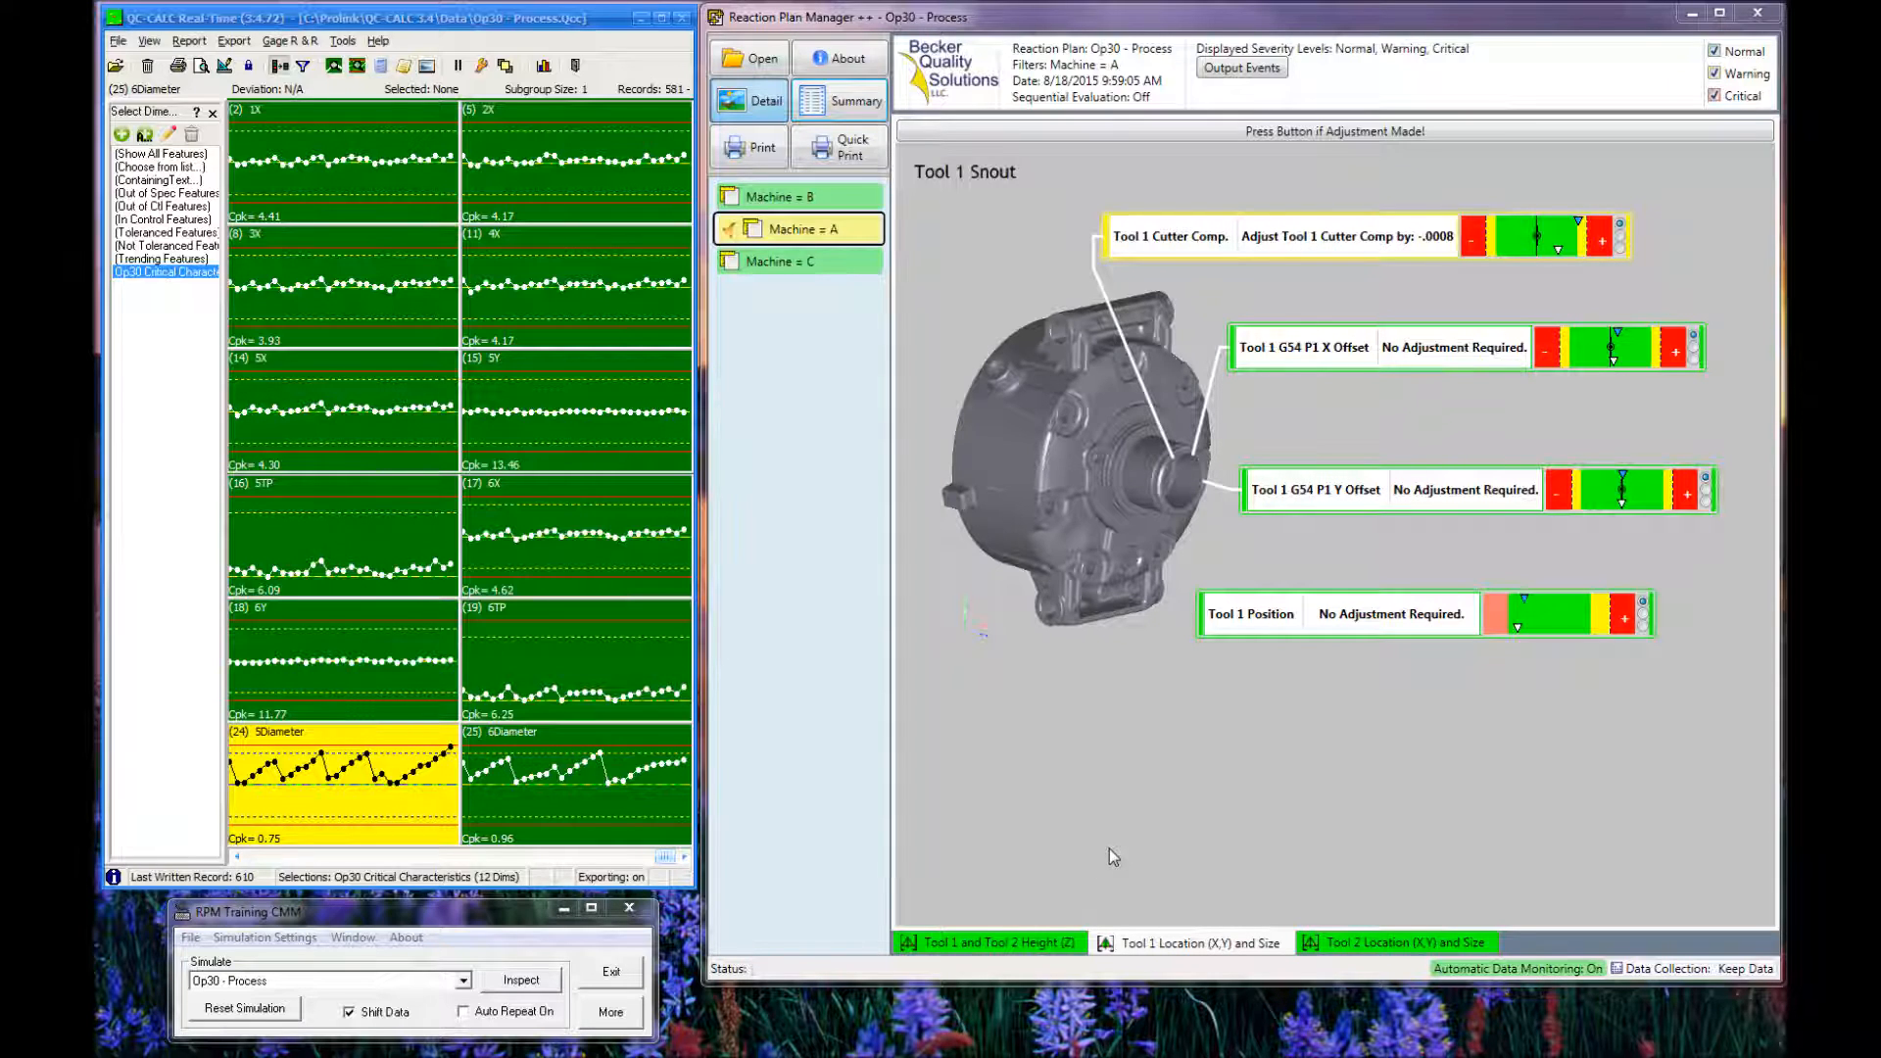
{"action": "mouse_move", "coordinate": [1272, 396]}
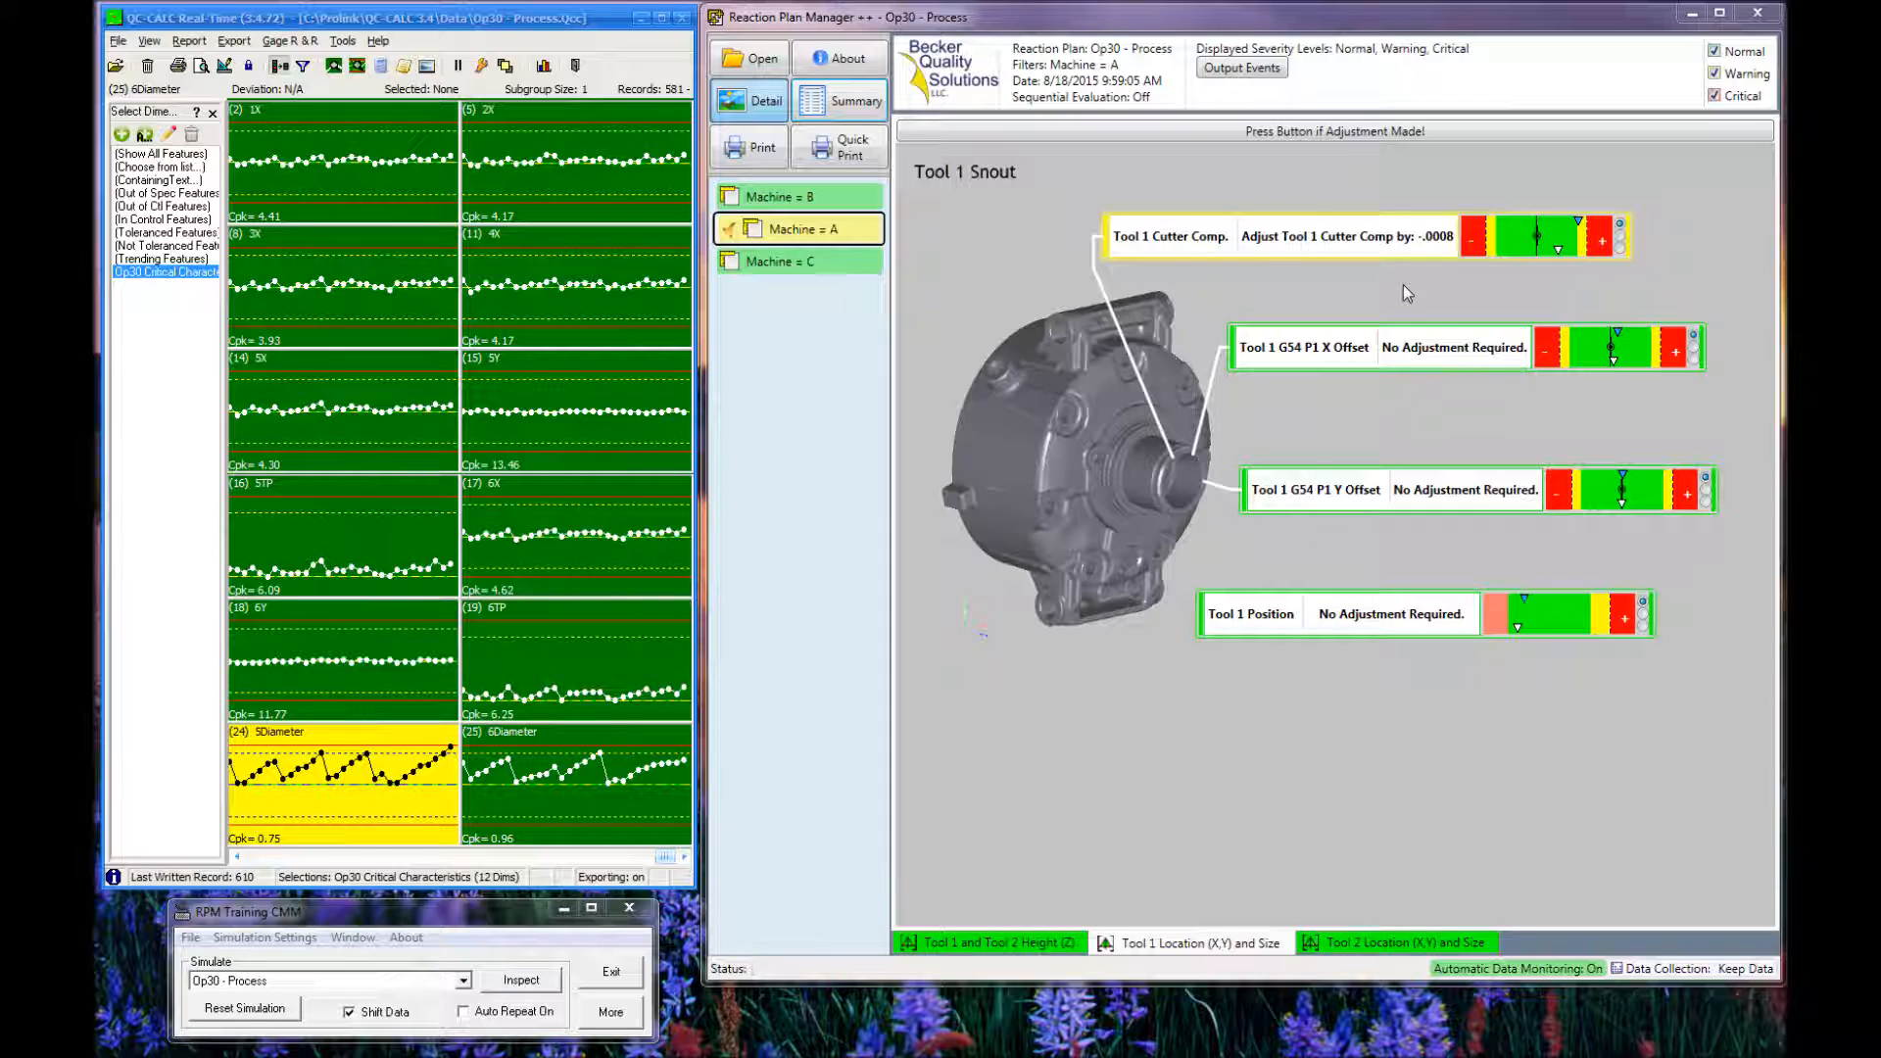
{"action": "mouse_move", "coordinate": [1690, 78]}
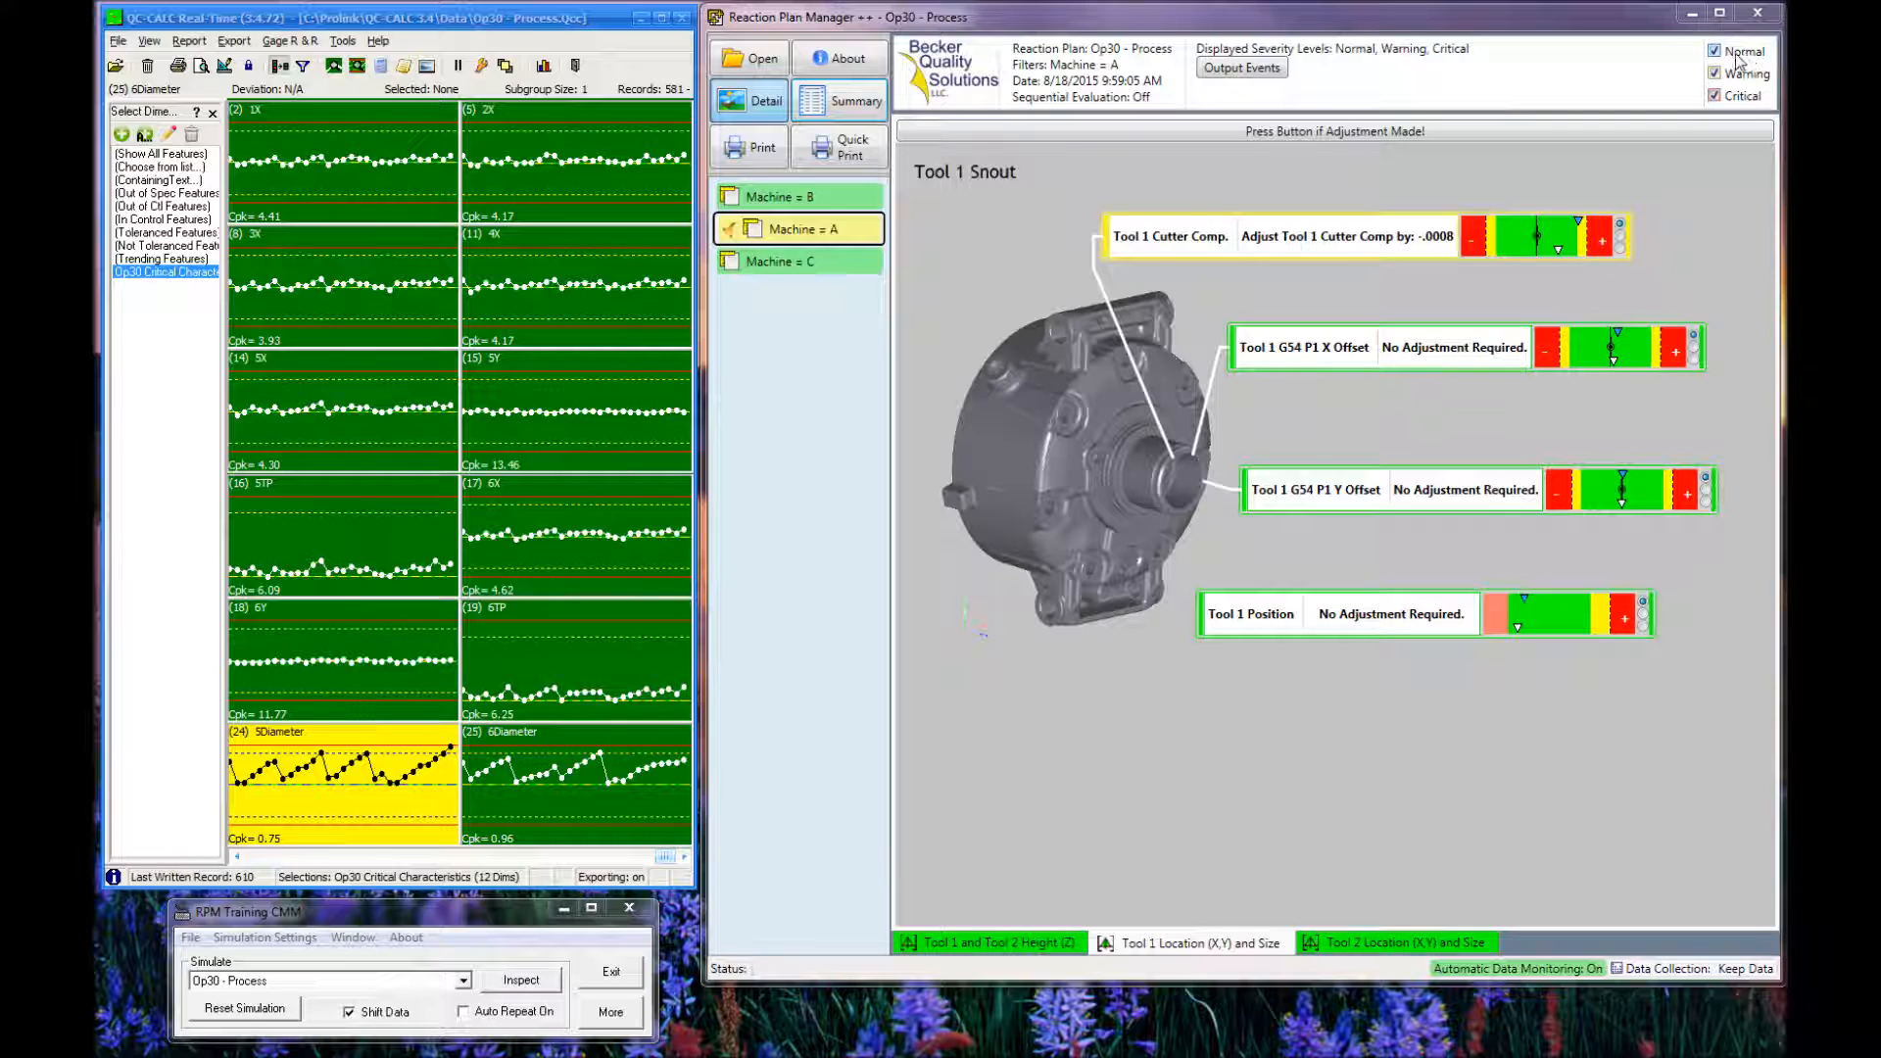
Turn off the Normal severity filter, leaving only the Tool 1 Cutter Comp -.0008 item.
{"action": "left_click", "coordinate": [1716, 51]}
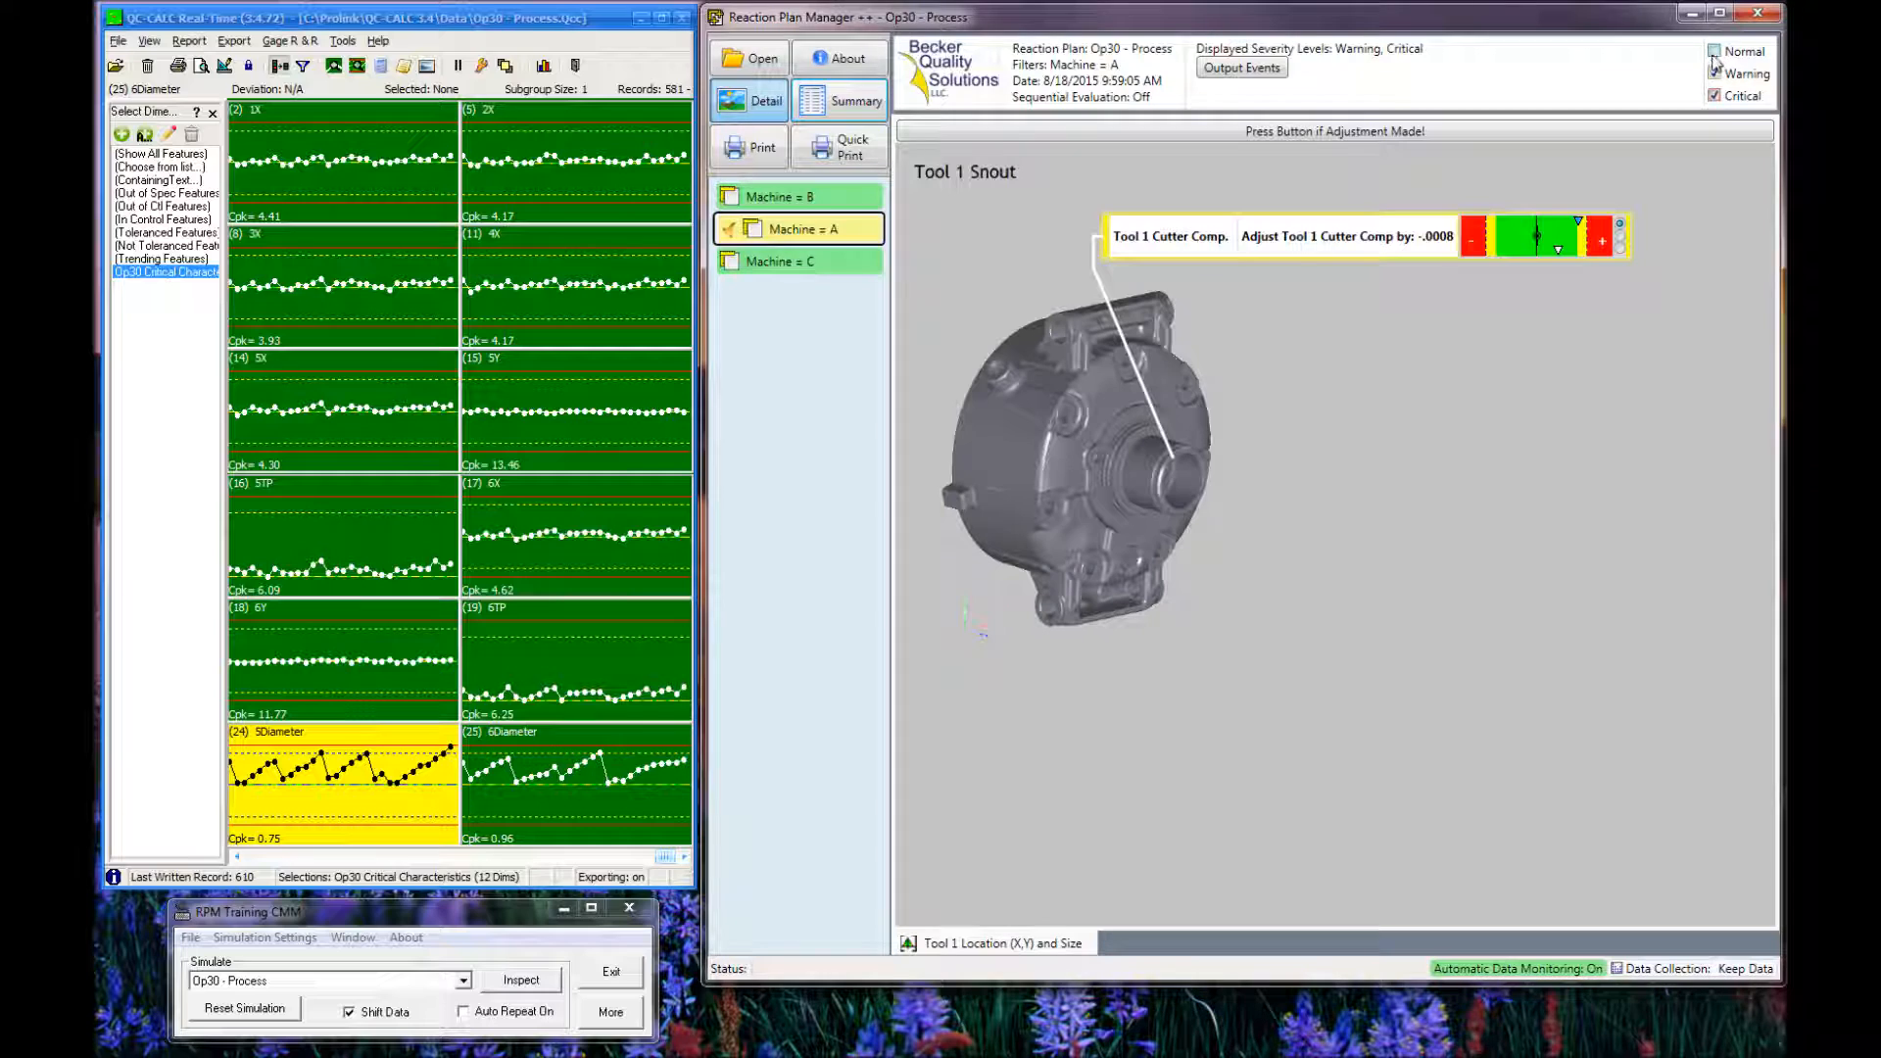
{"action": "left_click", "coordinate": [1716, 51]}
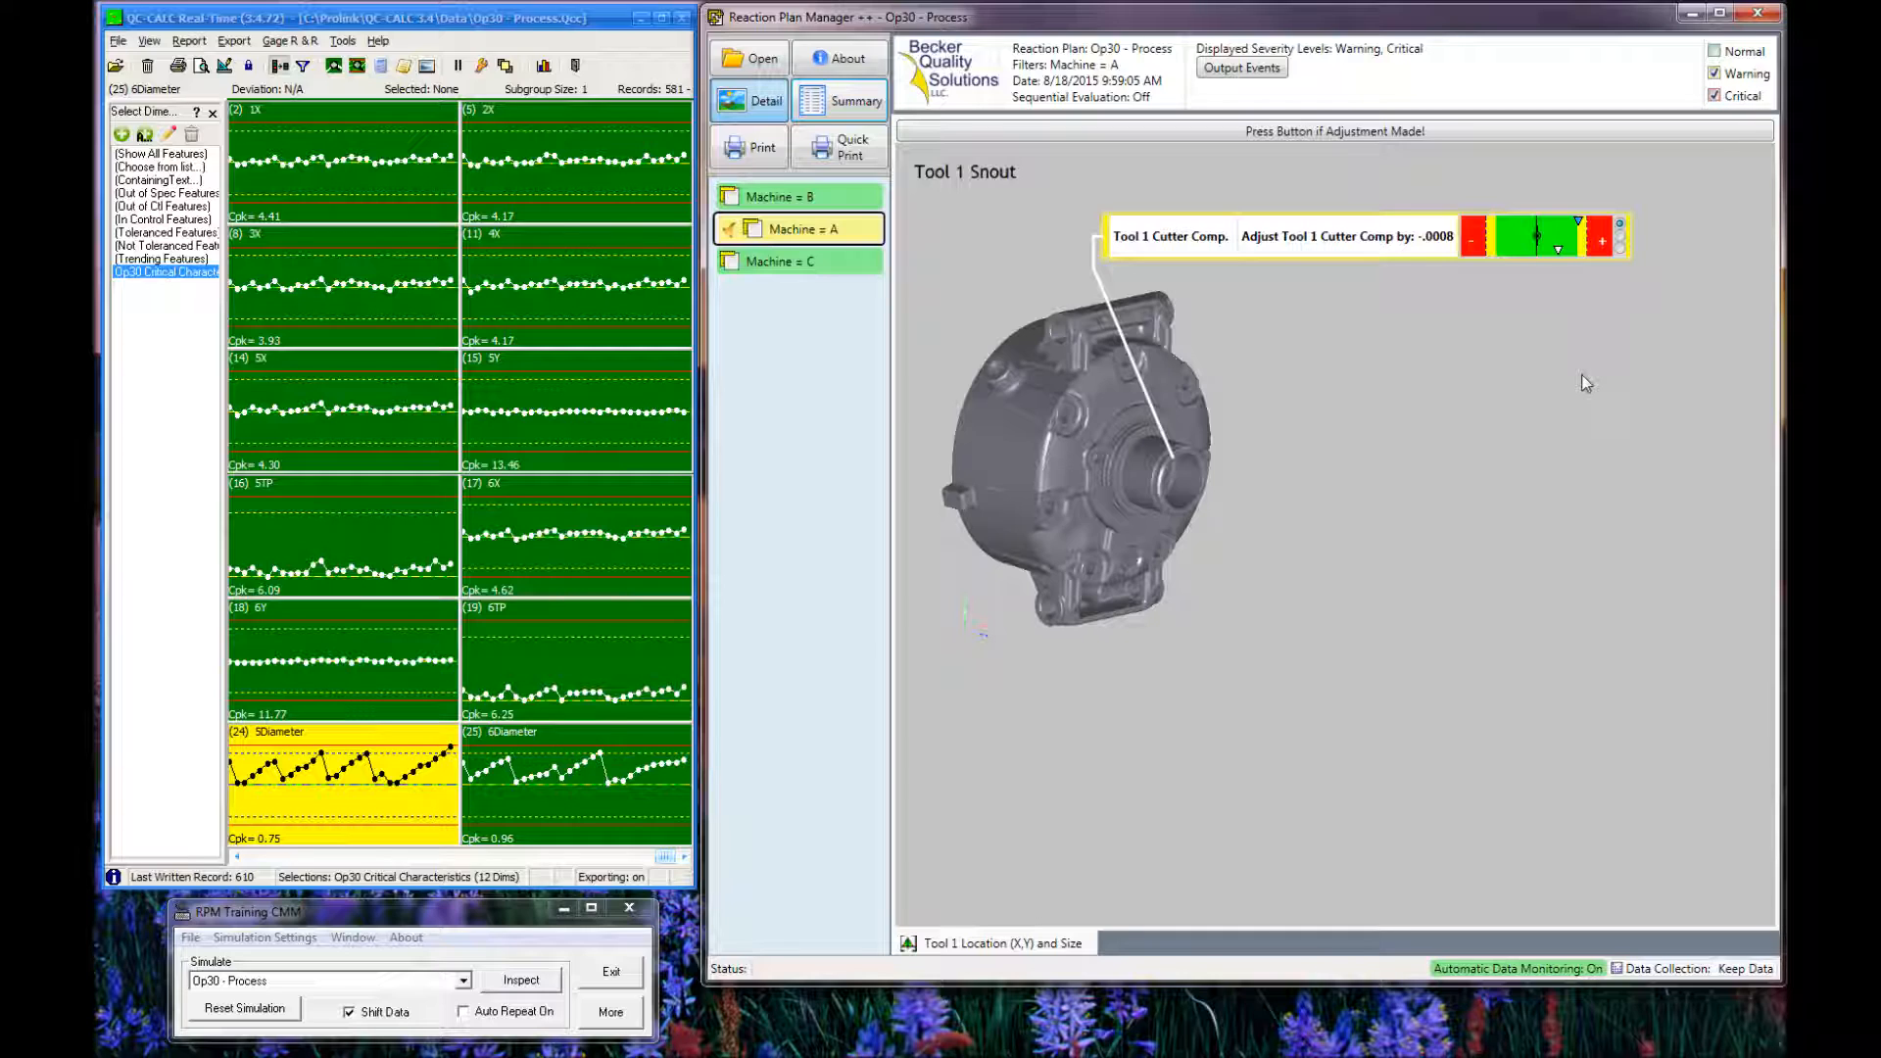
{"action": "mouse_move", "coordinate": [1135, 1013]}
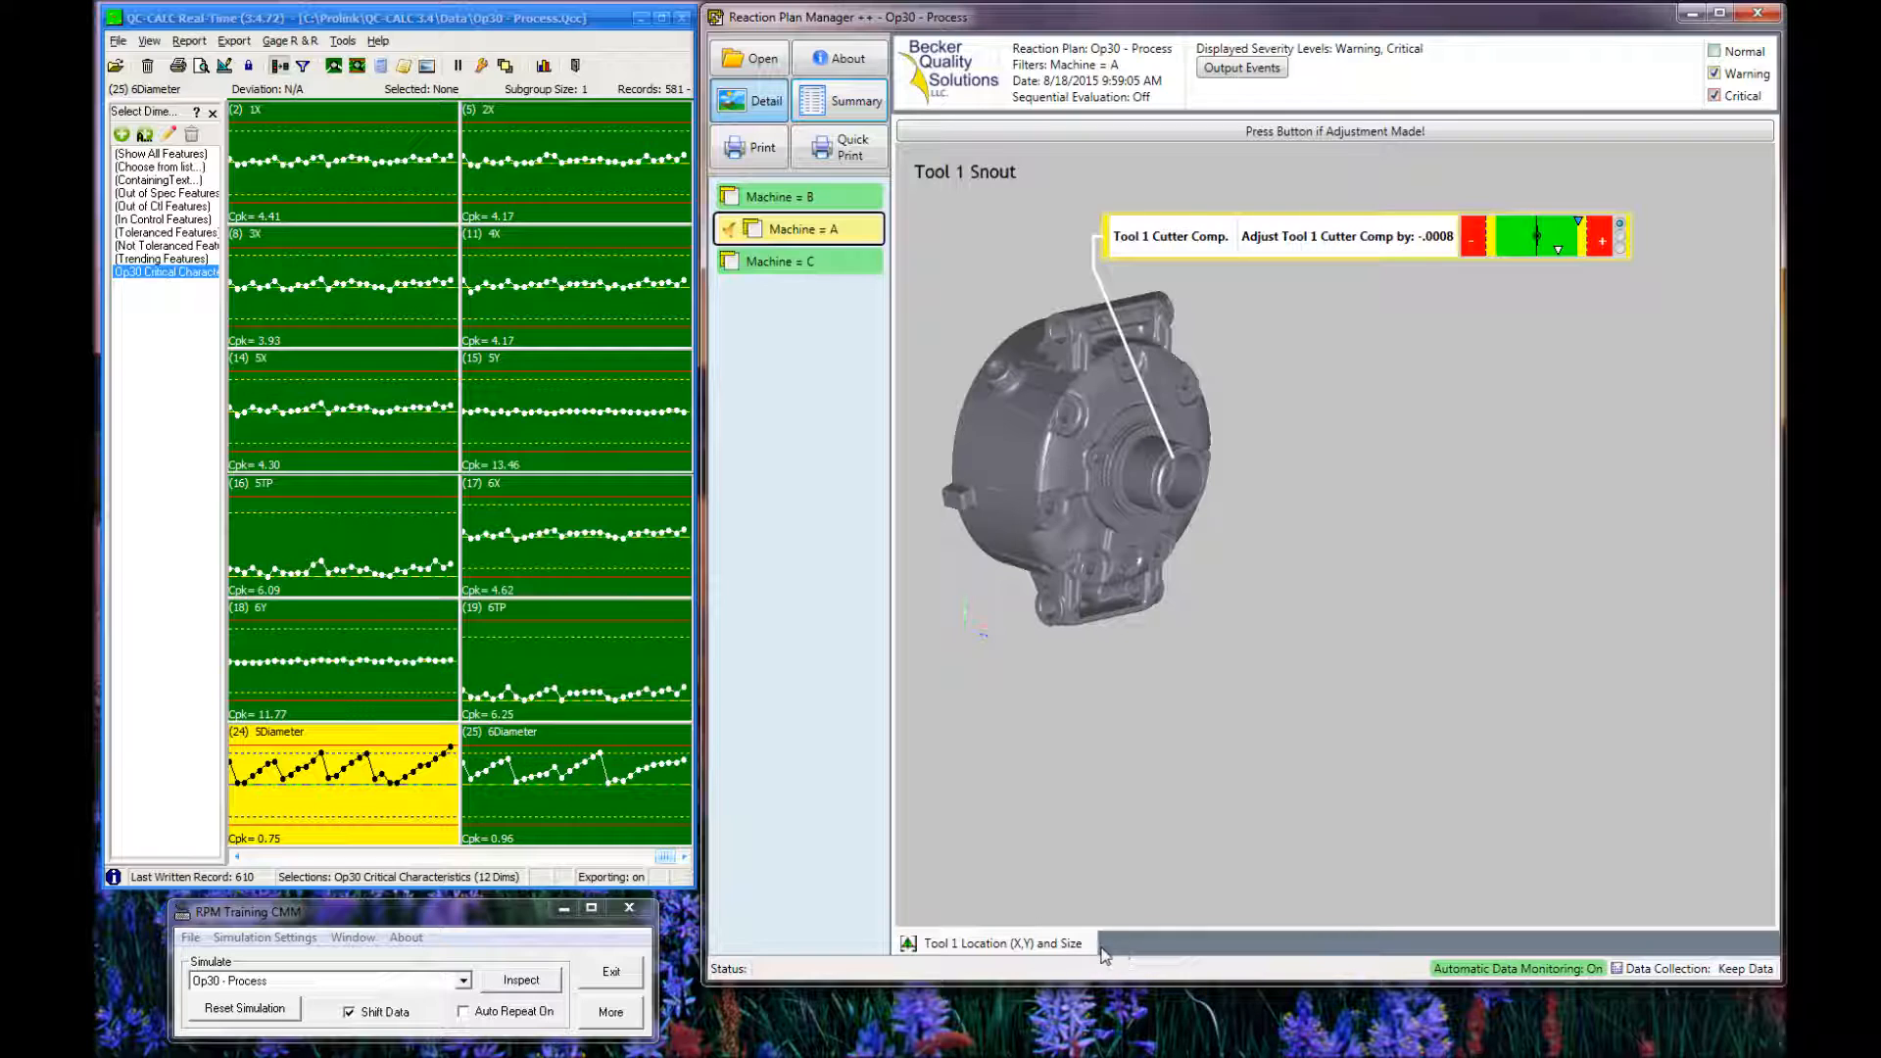
{"action": "mouse_move", "coordinate": [1050, 949]}
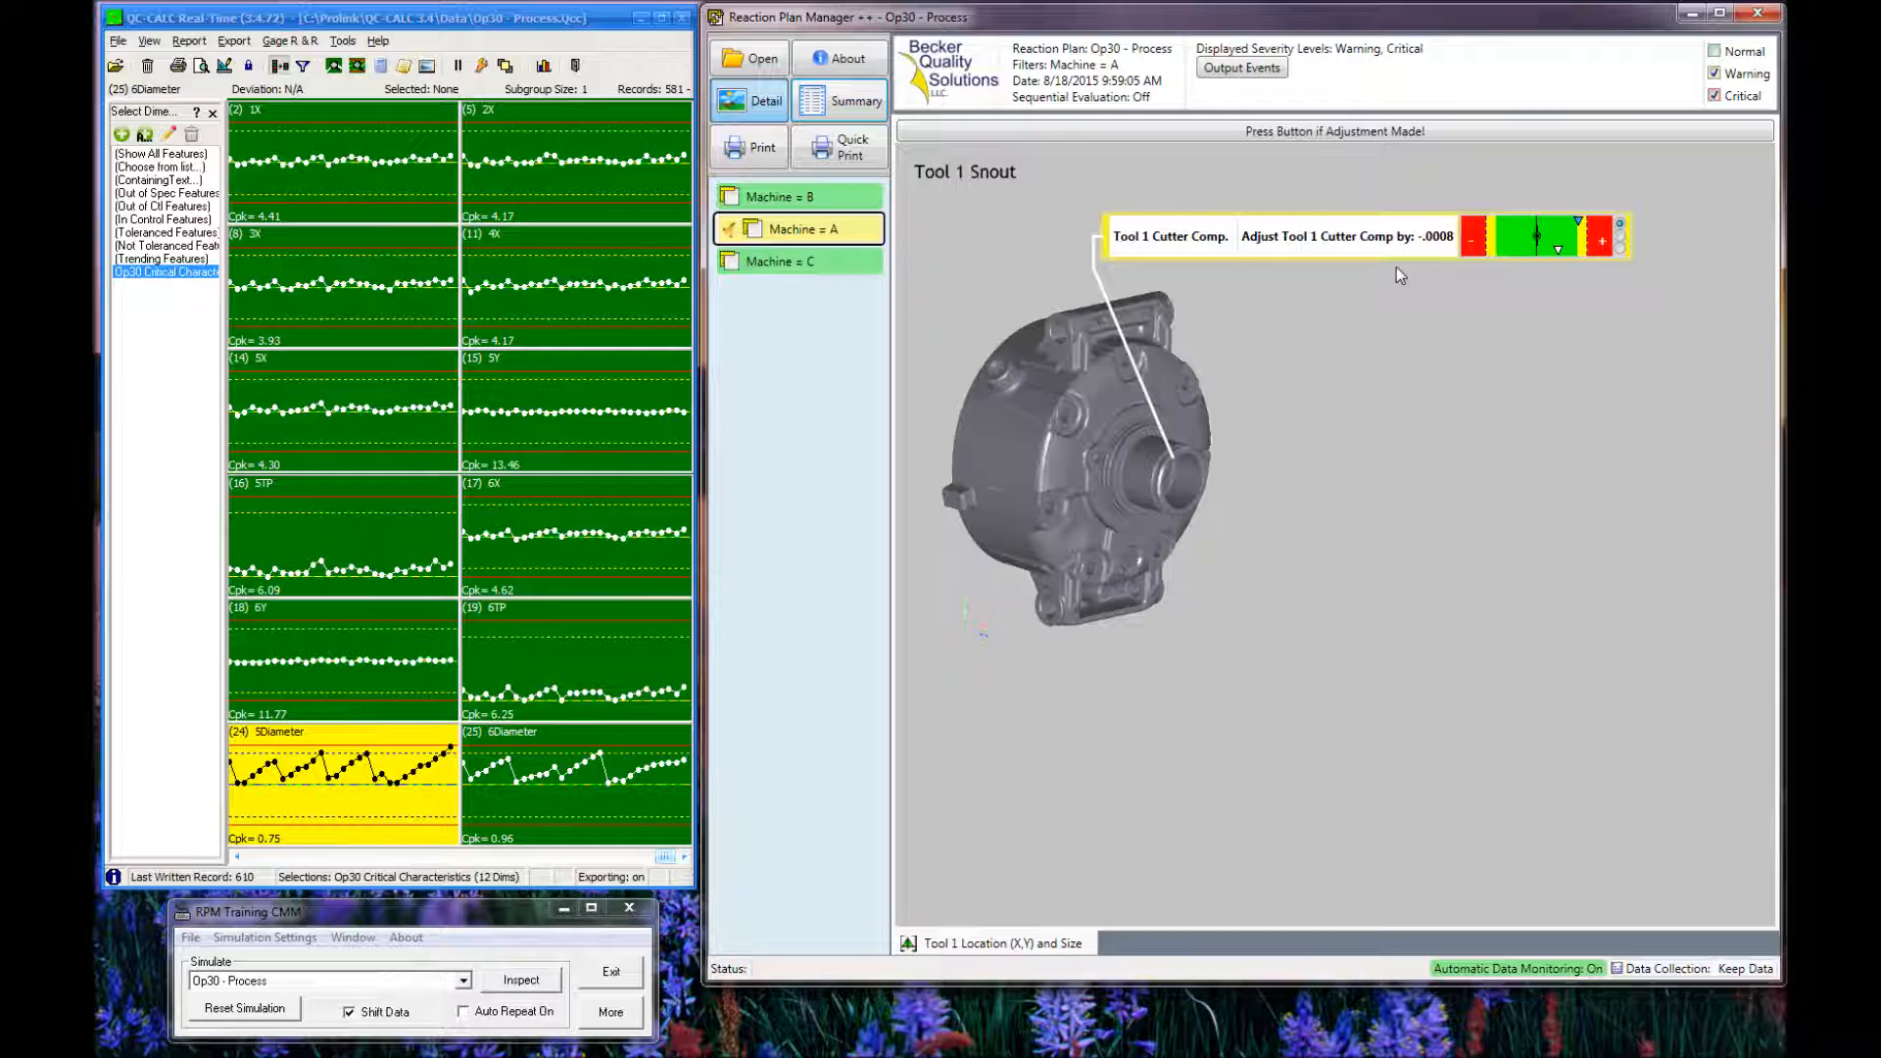
{"action": "mouse_move", "coordinate": [1579, 265]}
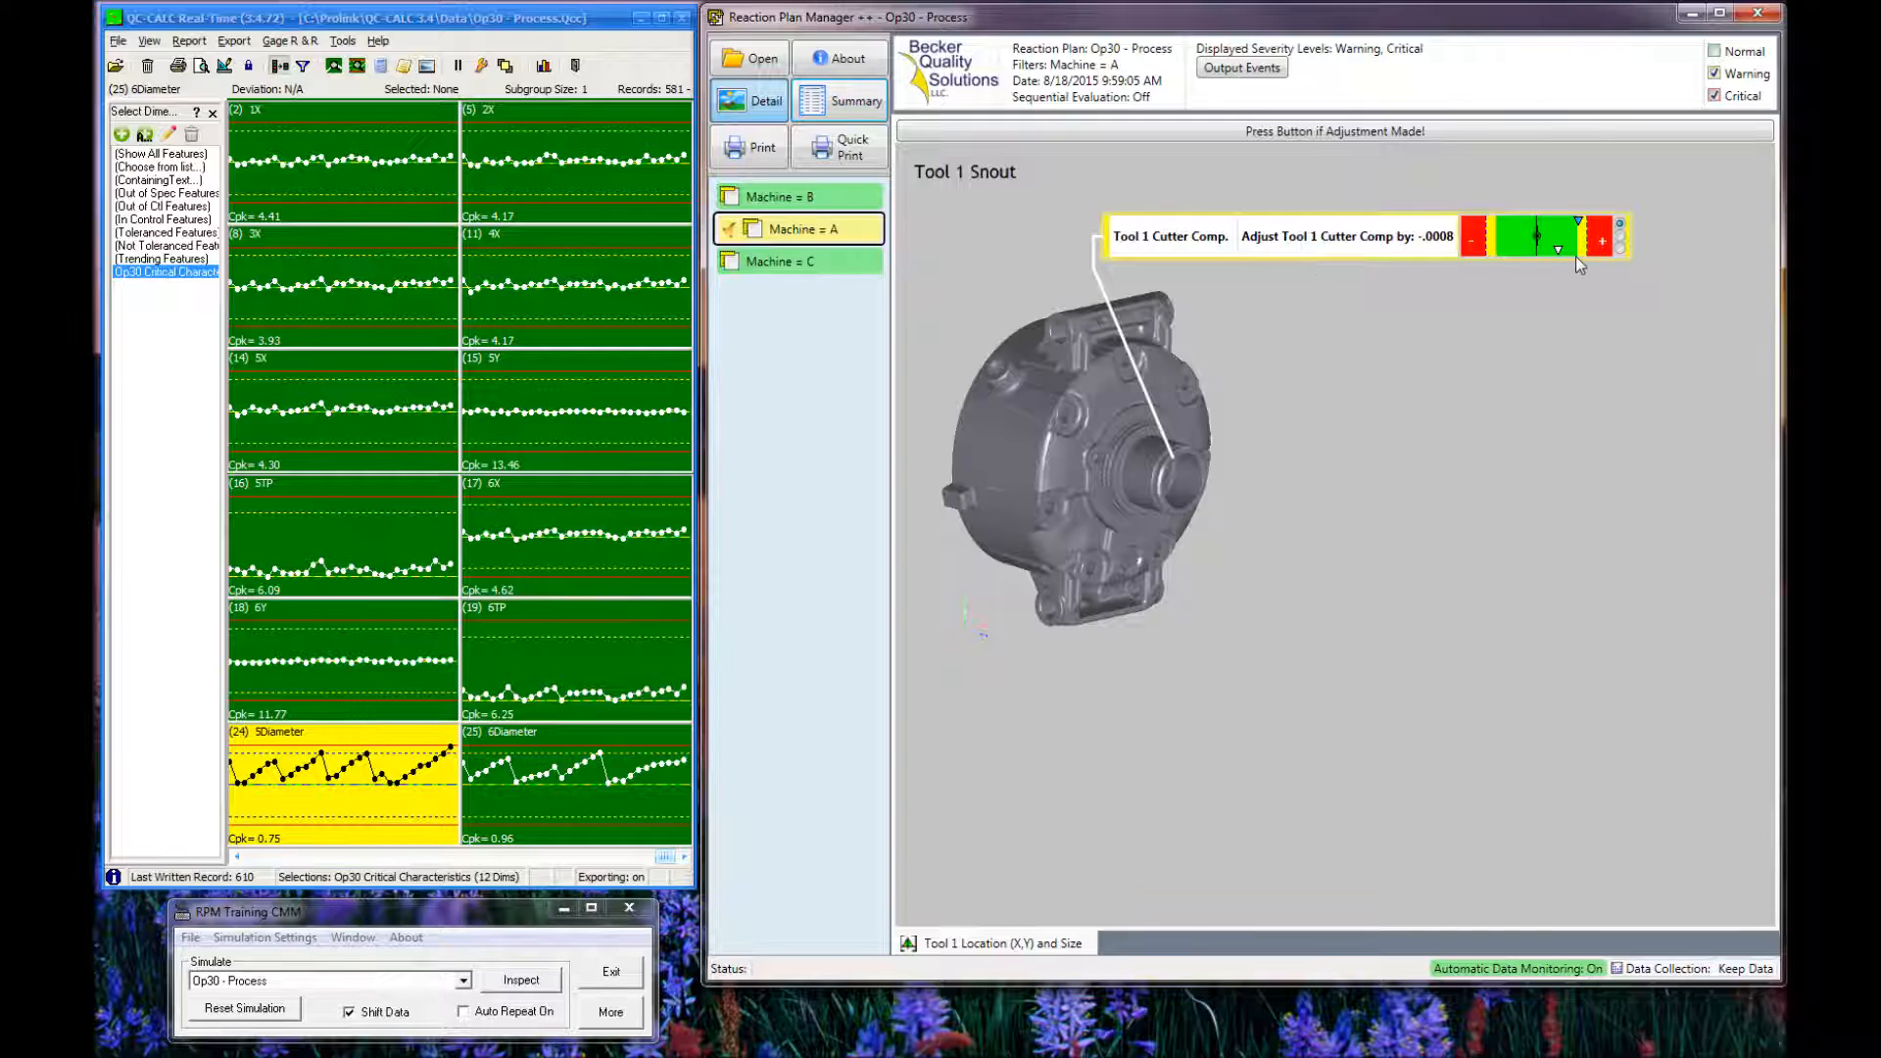